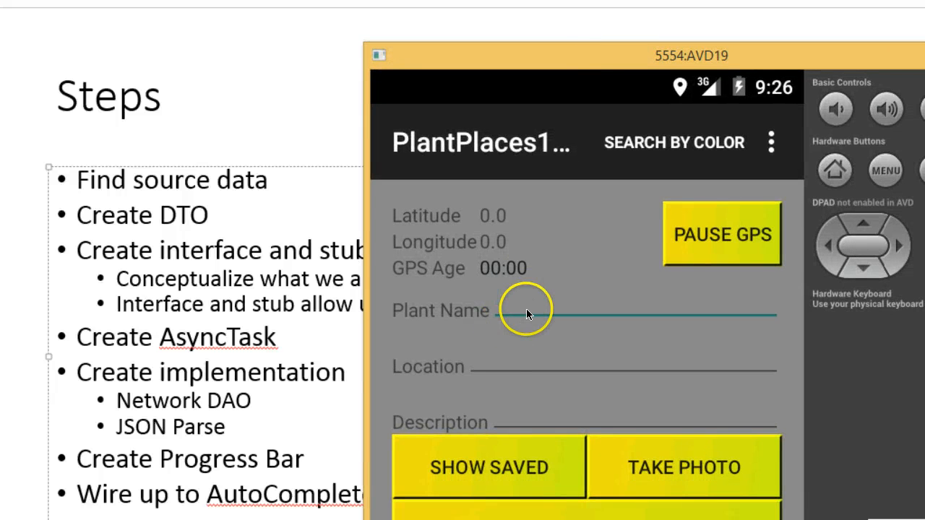
# Step: Enter "Red" in the Plant Name field to bring up the Cercis suggestions
pyautogui.write('Re')
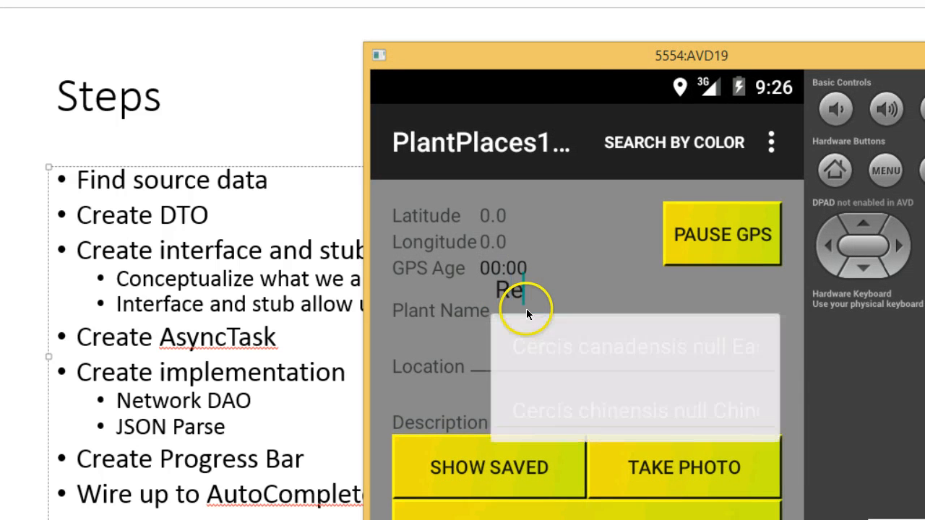
pyautogui.write('d_Name=Redbud')
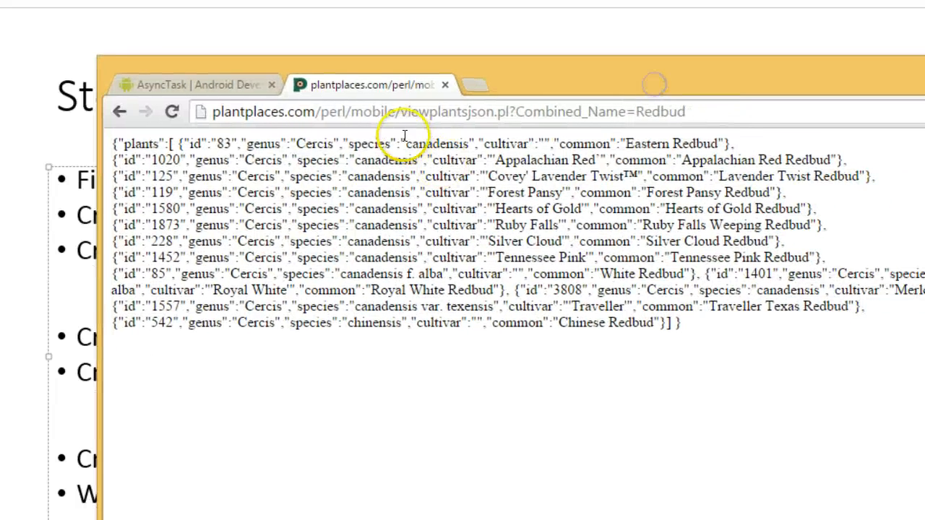
pyautogui.moveTo(610, 142)
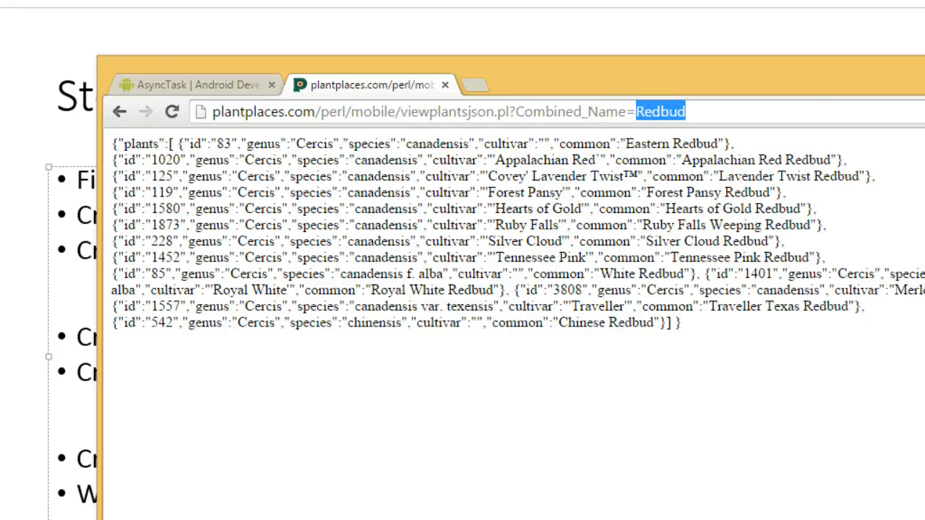
# Step: Replace Redbud with Oak in the Combined_Name value of the request URL
pyautogui.write('Oak')
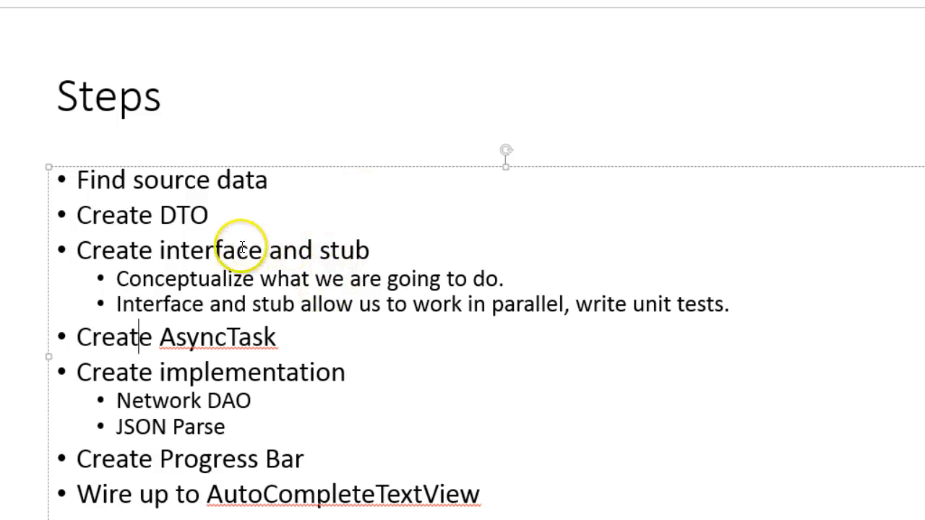
pyautogui.moveTo(224, 355)
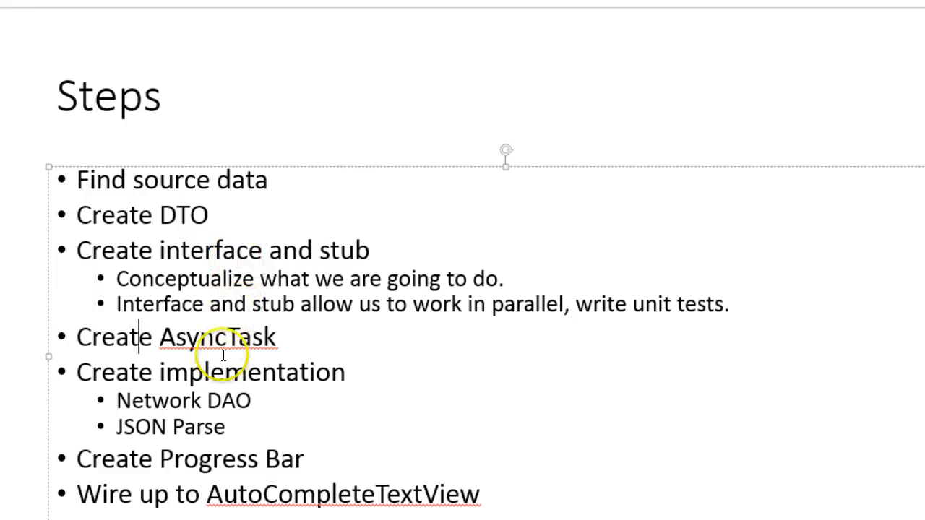
pyautogui.moveTo(224, 354)
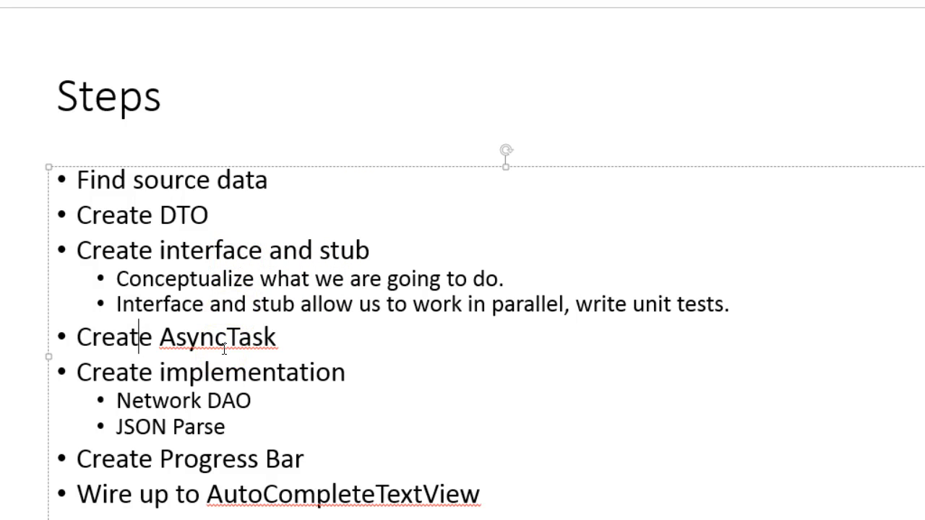
pyautogui.moveTo(376, 367)
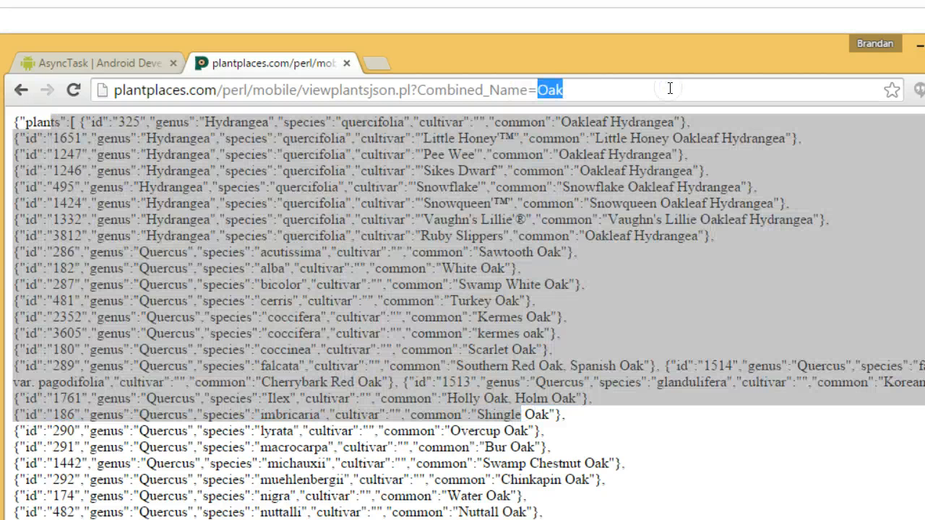
# Step: Query the plant JSON for Maple, then Quercus, and select the whole address
pyautogui.write('Maple')
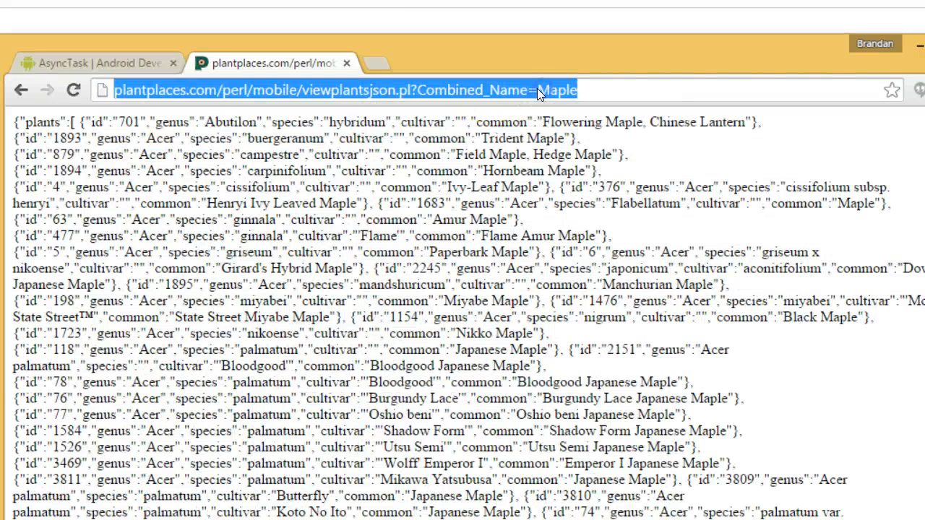
pyautogui.write('Q')
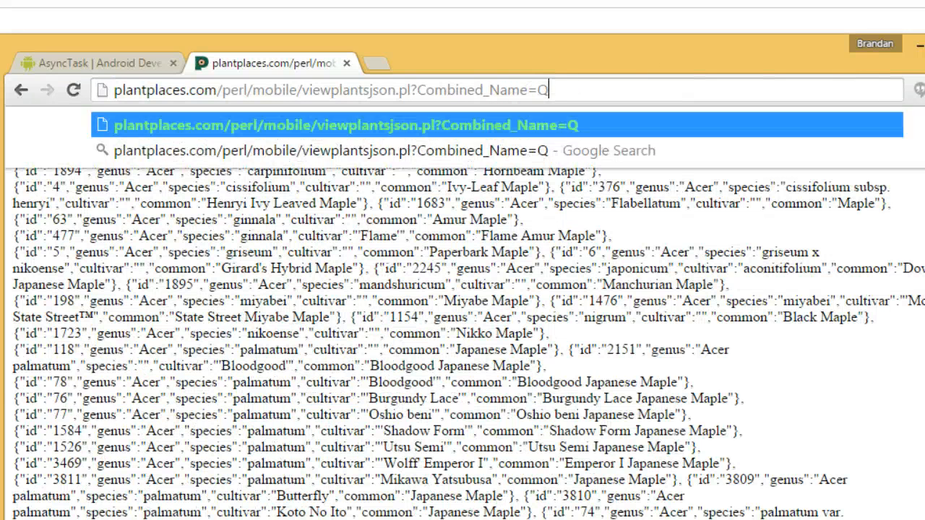
pyautogui.write('er')
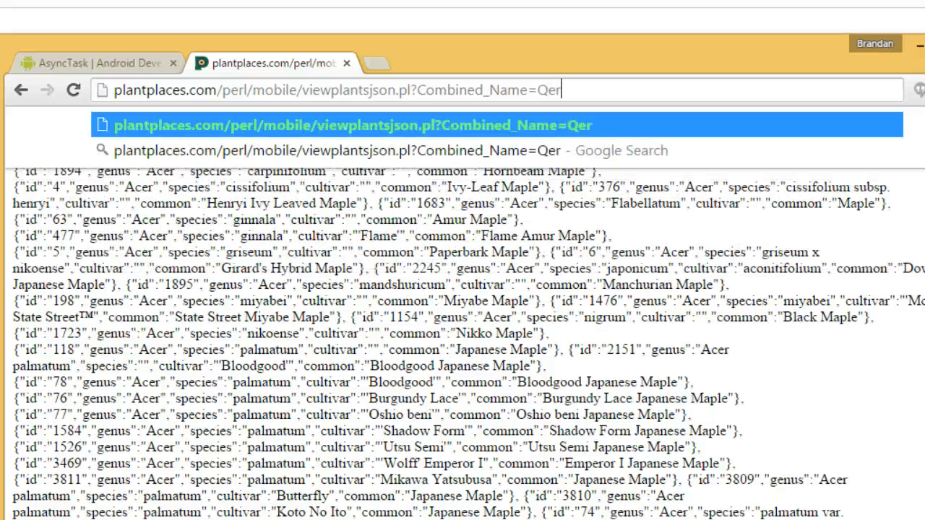
pyautogui.write('uercus')
pyautogui.press('Return')
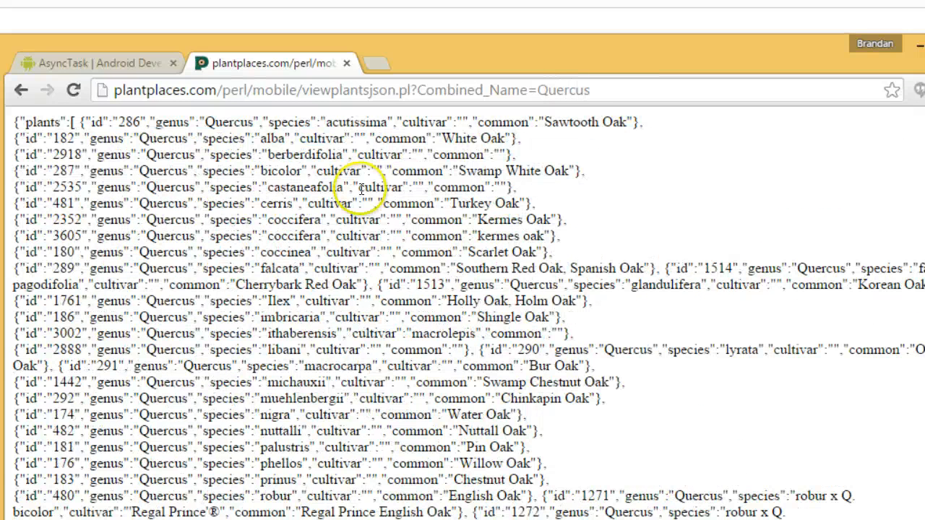
pyautogui.click(354, 90)
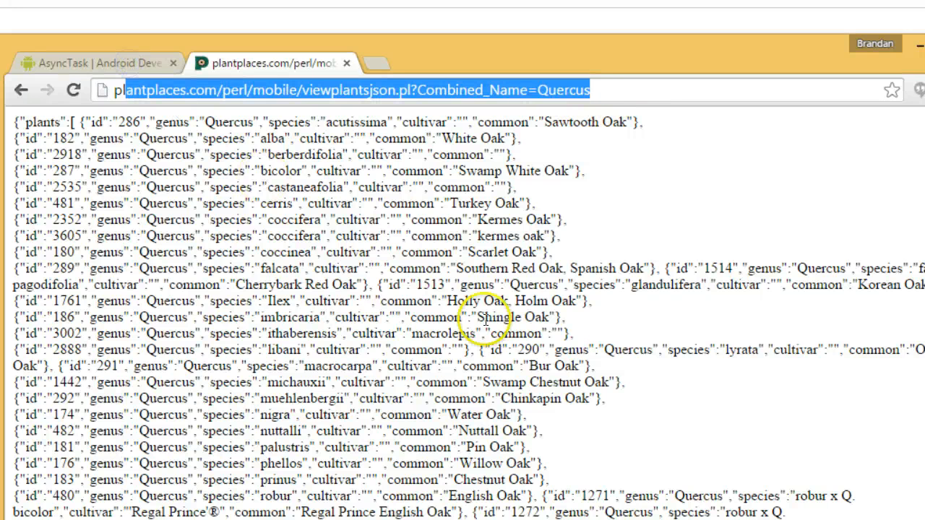
pyautogui.moveTo(484, 318)
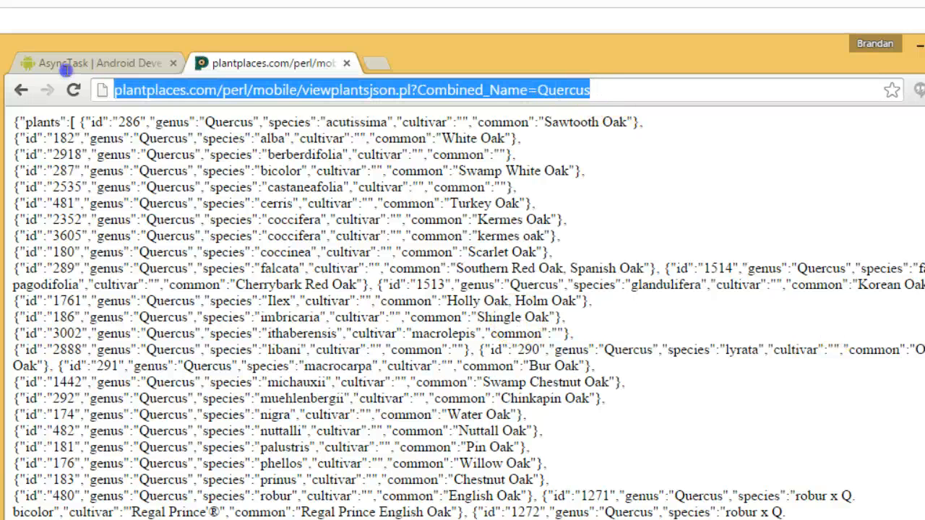
pyautogui.moveTo(43, 153); pyautogui.dragTo(422, 462)
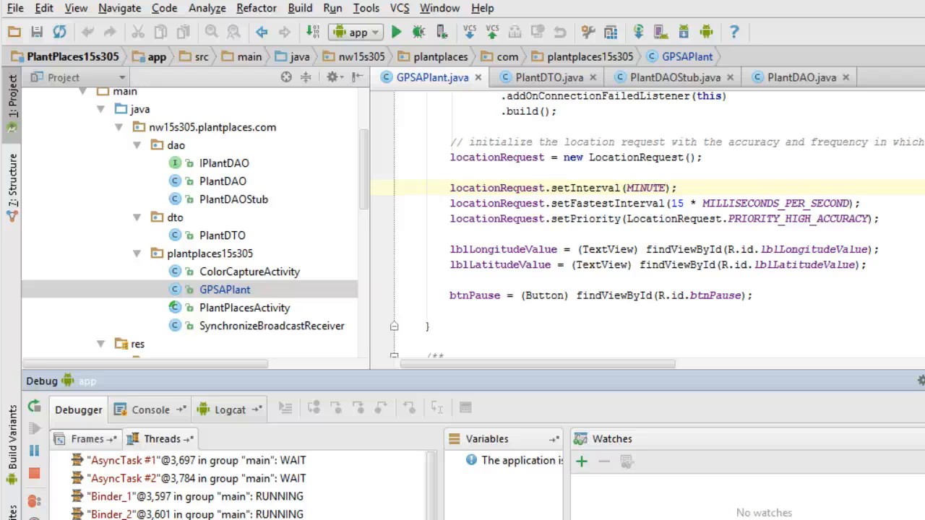
pyautogui.moveTo(369, 171)
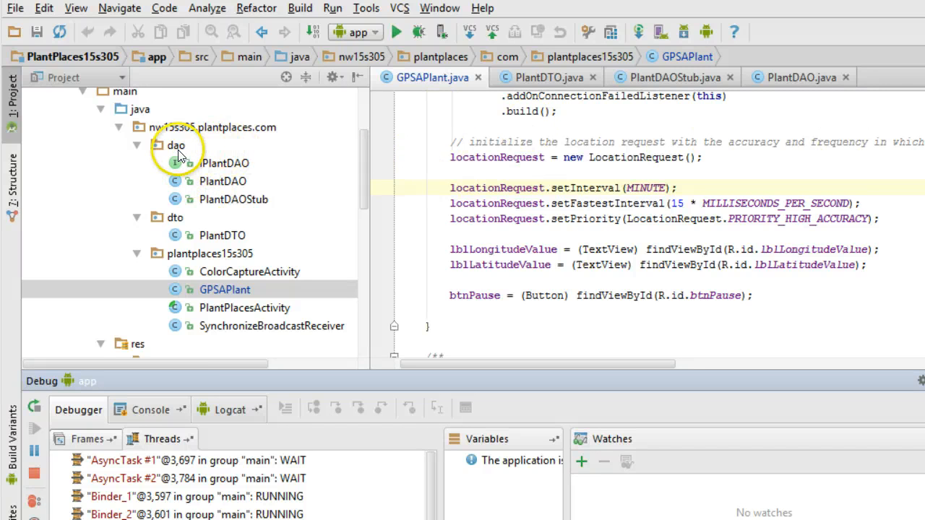
# Step: Create a new Java class NetworkDAO in the dao package and answer the Add to Git prompt
pyautogui.rightClick(176, 144)
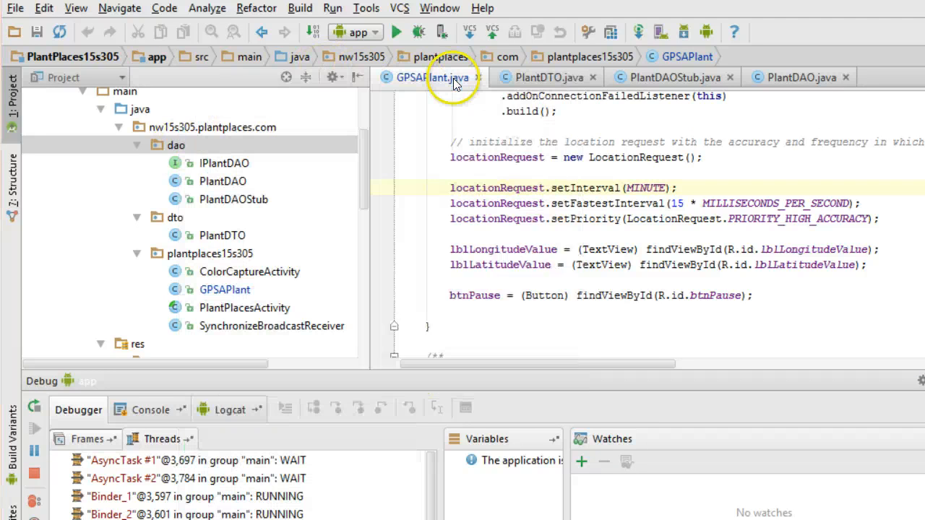
pyautogui.write('Ne')
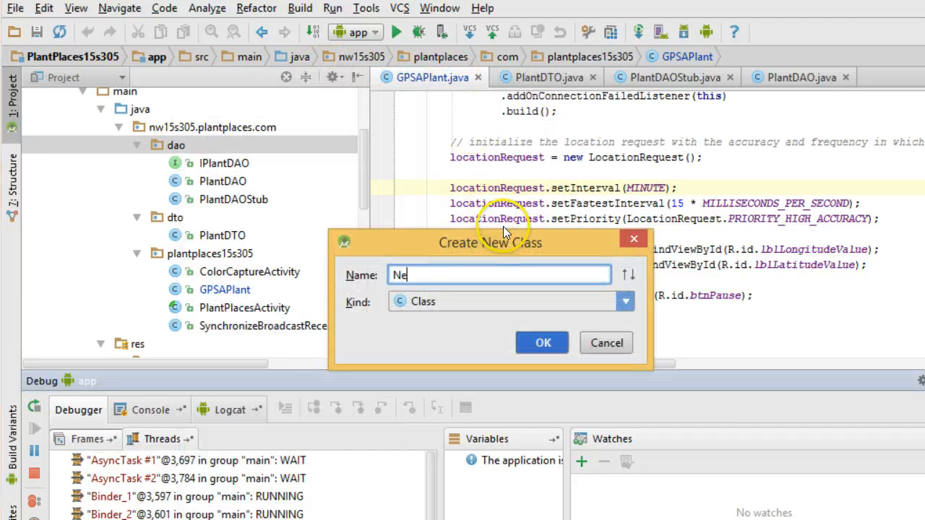
pyautogui.write('tworkDAO')
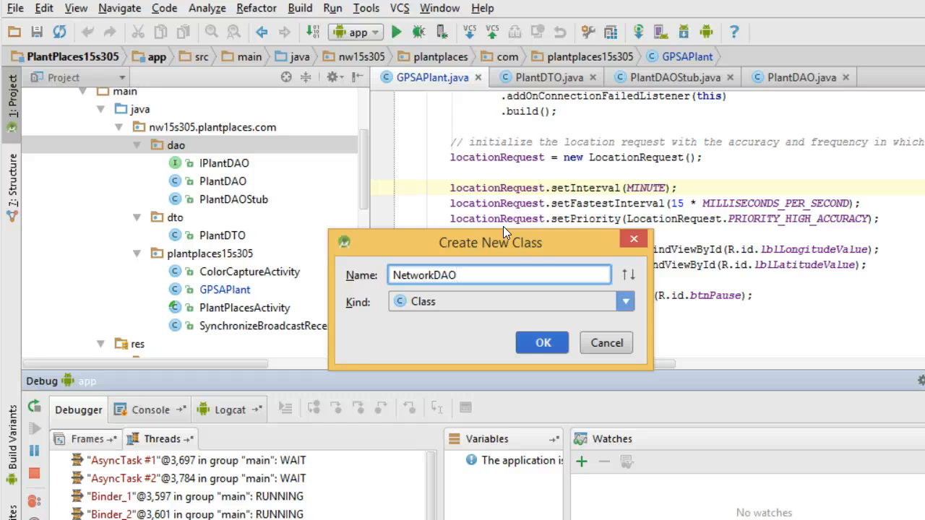
pyautogui.click(542, 341)
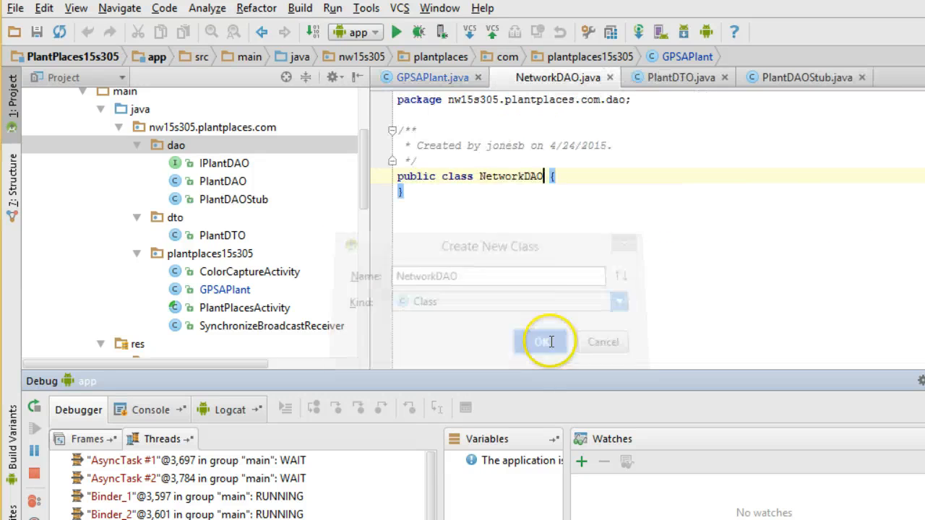
pyautogui.click(543, 342)
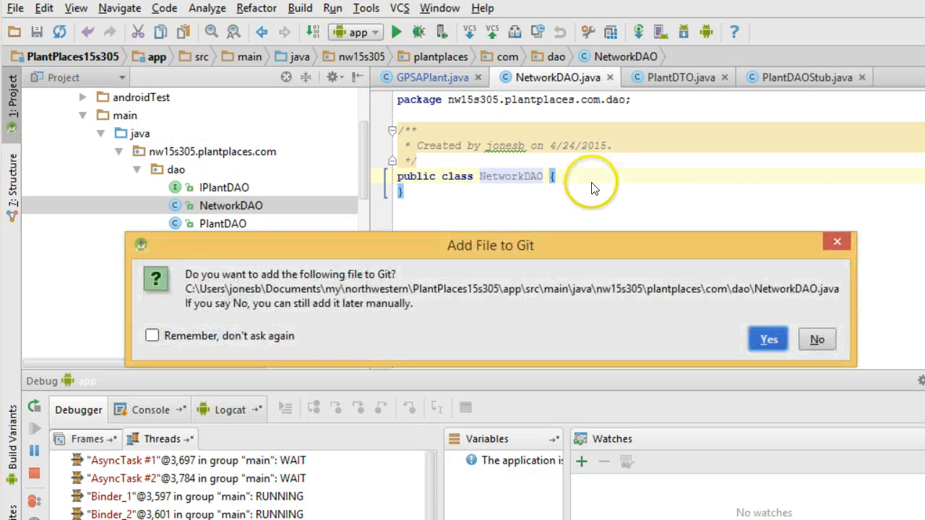
pyautogui.click(767, 338)
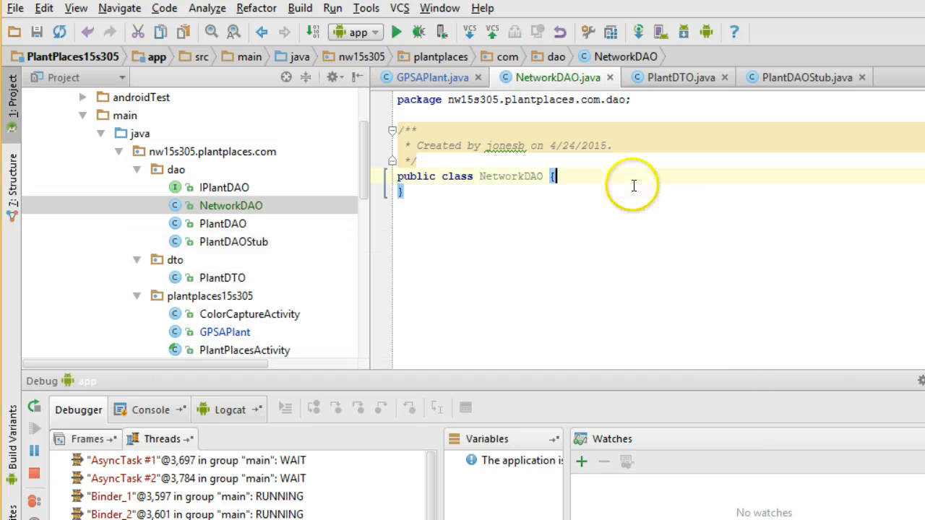
# Step: Add an empty public String request(String uri) method to NetworkDAO
pyautogui.press('Return')
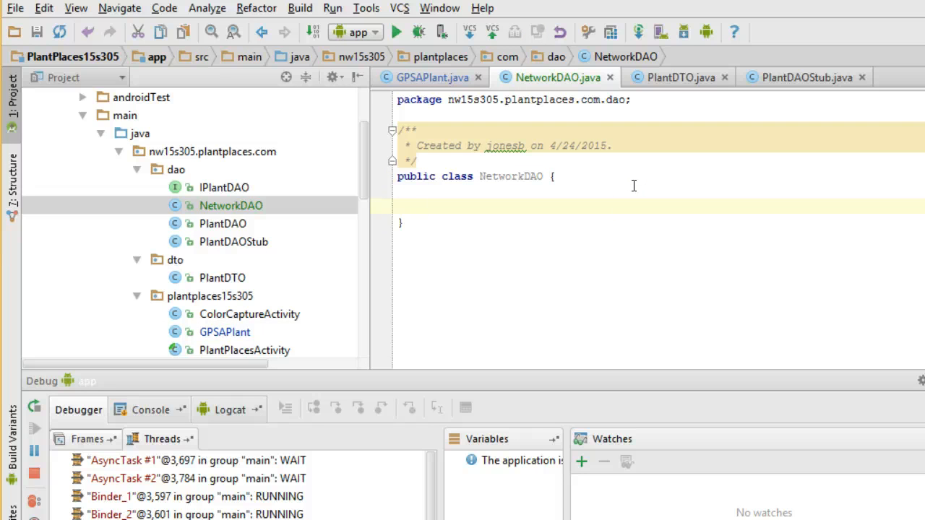
pyautogui.write('public')
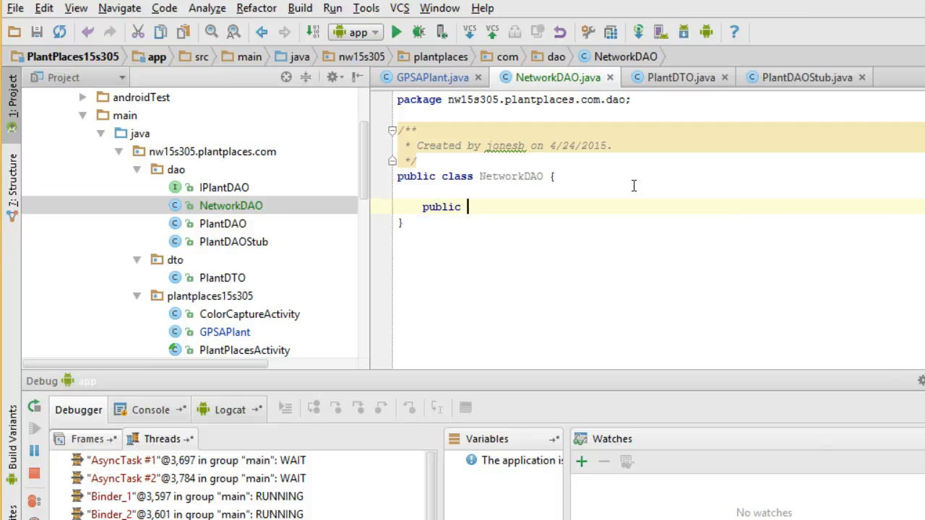
pyautogui.write('String requestt')
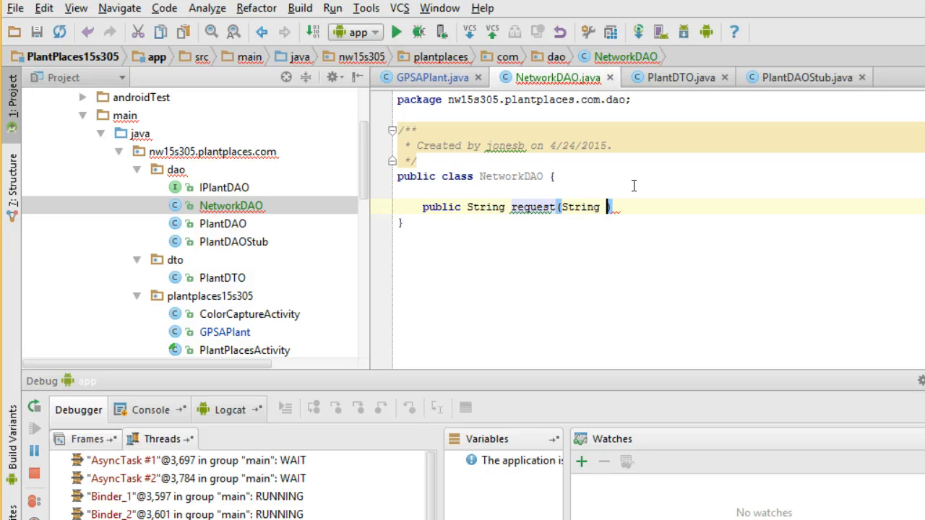
pyautogui.write('uri')
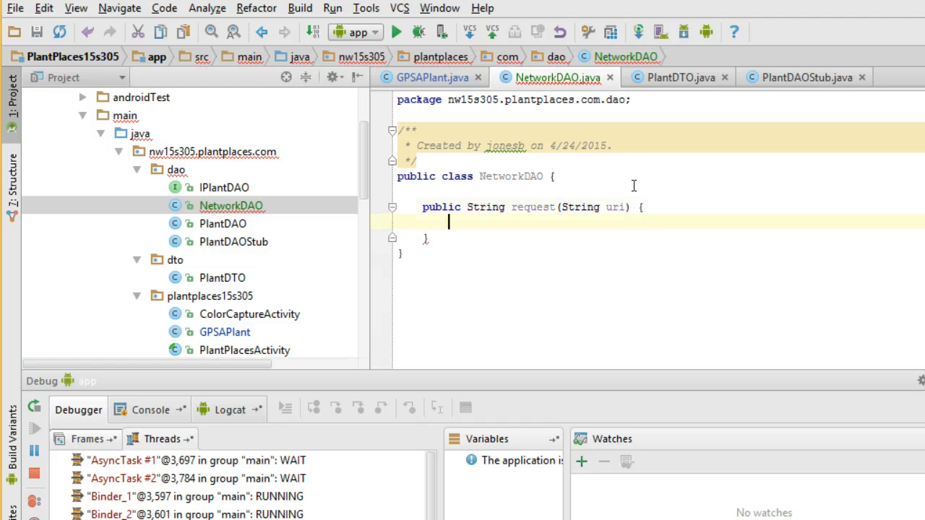
# Step: Write the Javadoc description: execute the URI and return the data from that URI
pyautogui.click(628, 203)
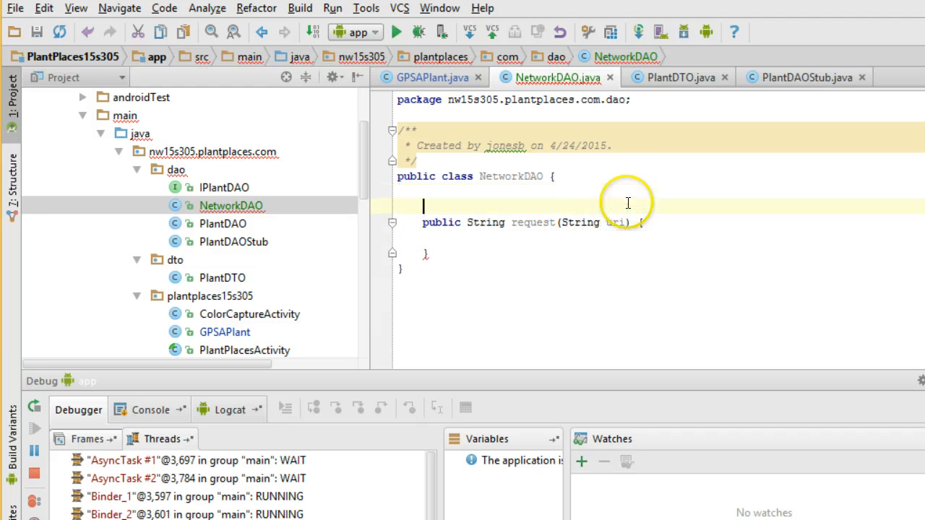
pyautogui.write('/**')
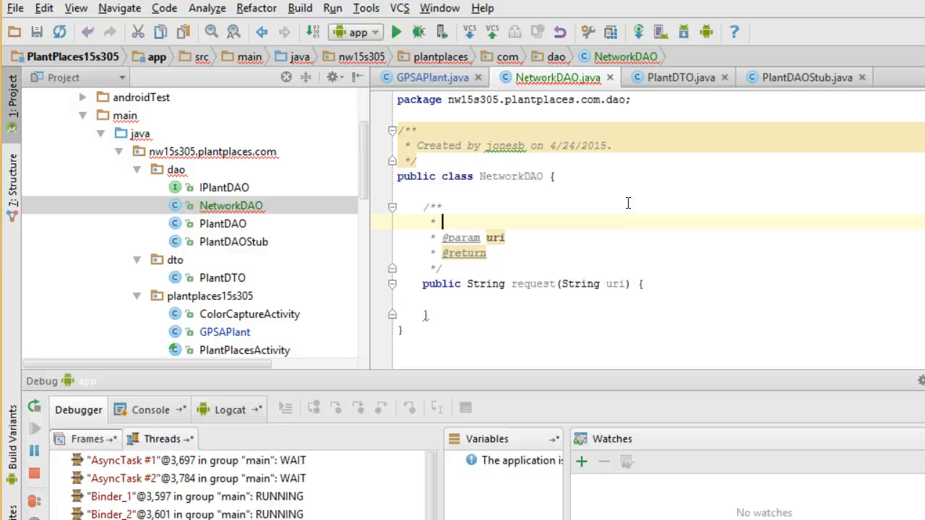
pyautogui.write('Execute the given URI')
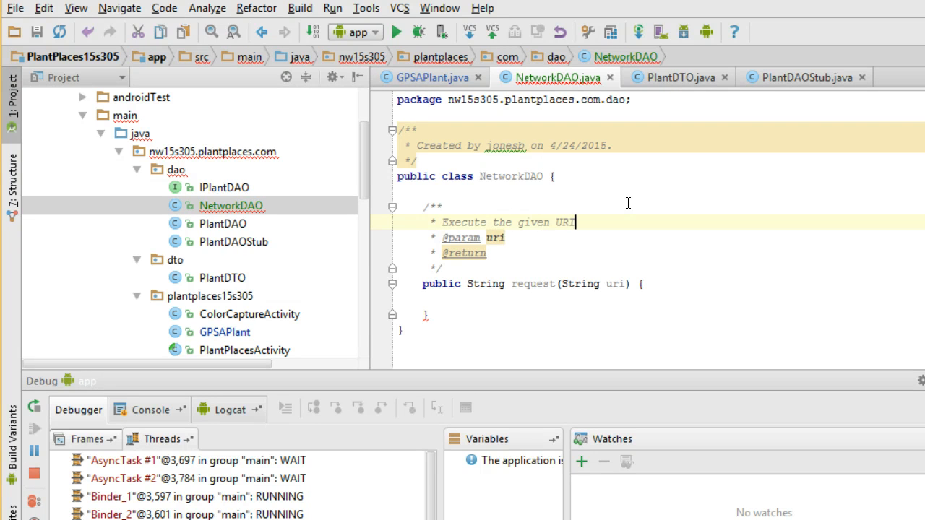
pyautogui.write(', and return')
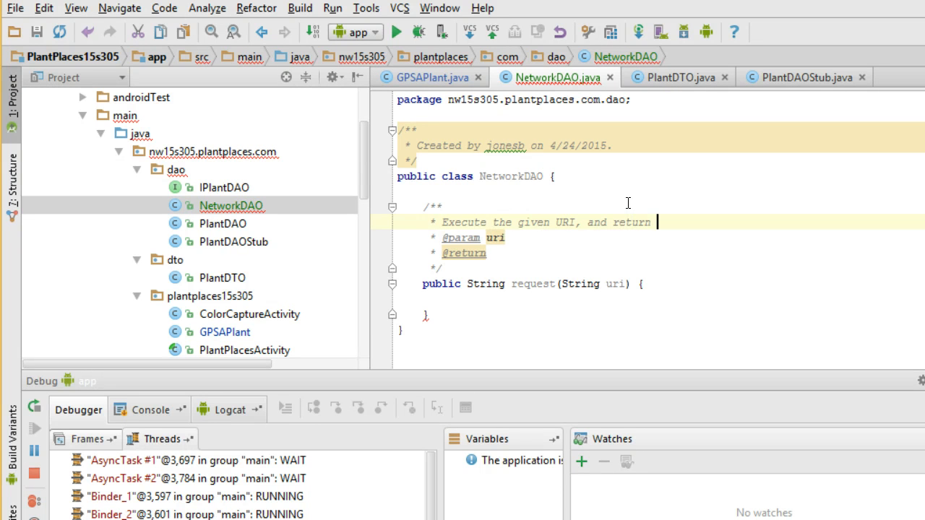
pyautogui.write('the data f')
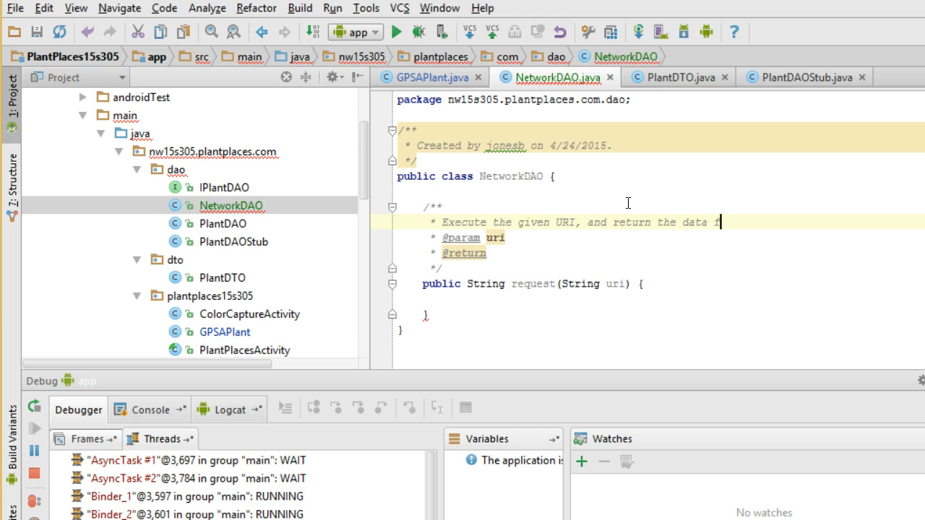
pyautogui.write('rom that URI')
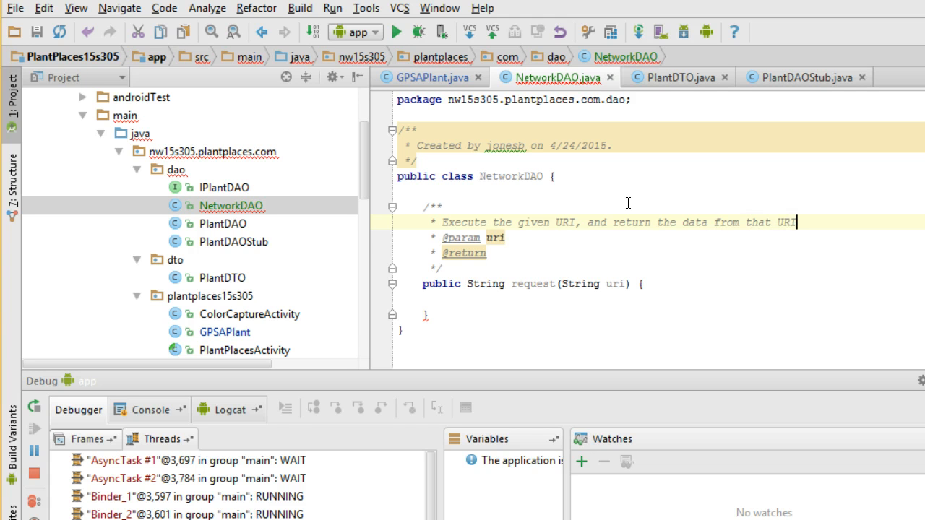
pyautogui.write('the universal resource indicat')
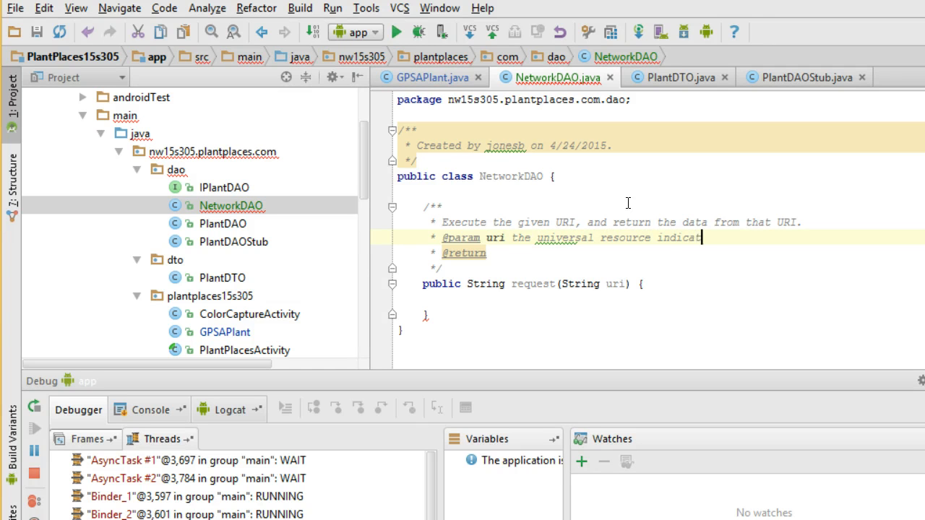
pyautogui.write('or for a set')
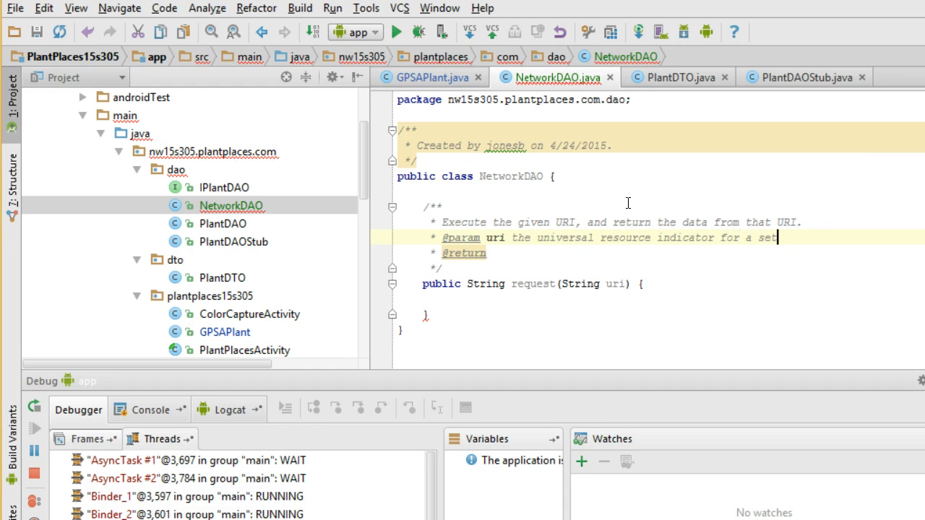
pyautogui.write('of data.')
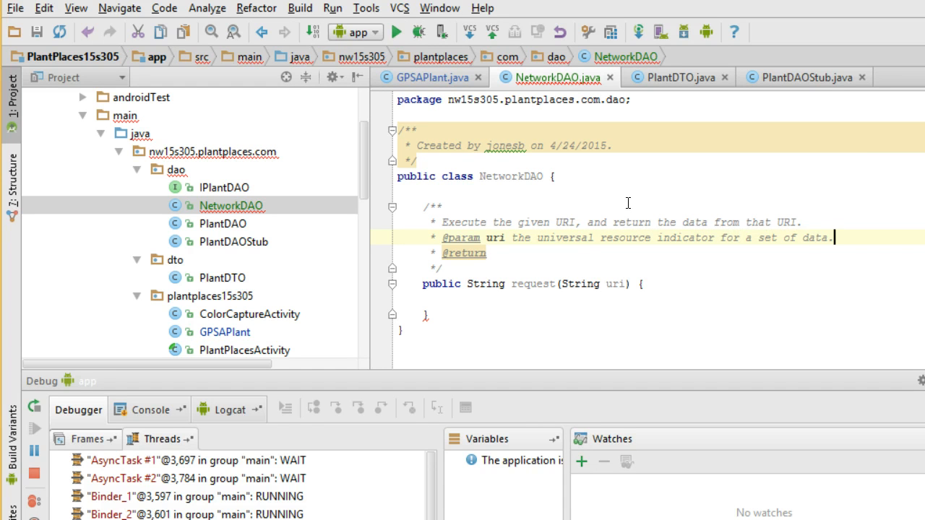
pyautogui.write('the set')
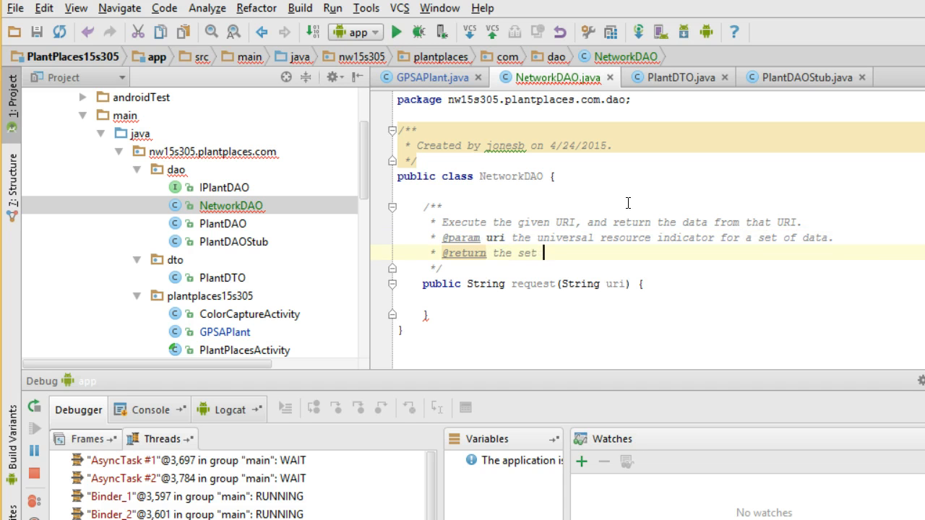
pyautogui.write('of data provided by the uri')
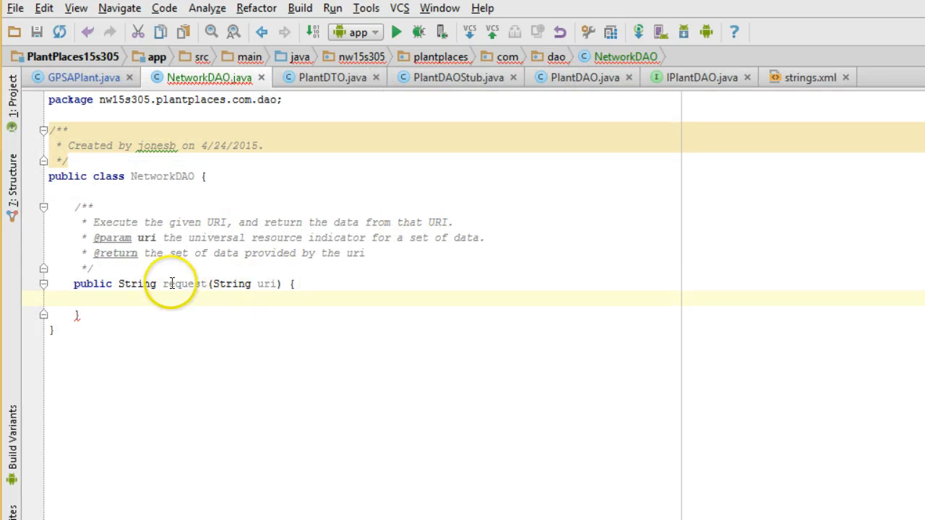
pyautogui.moveTo(147, 283)
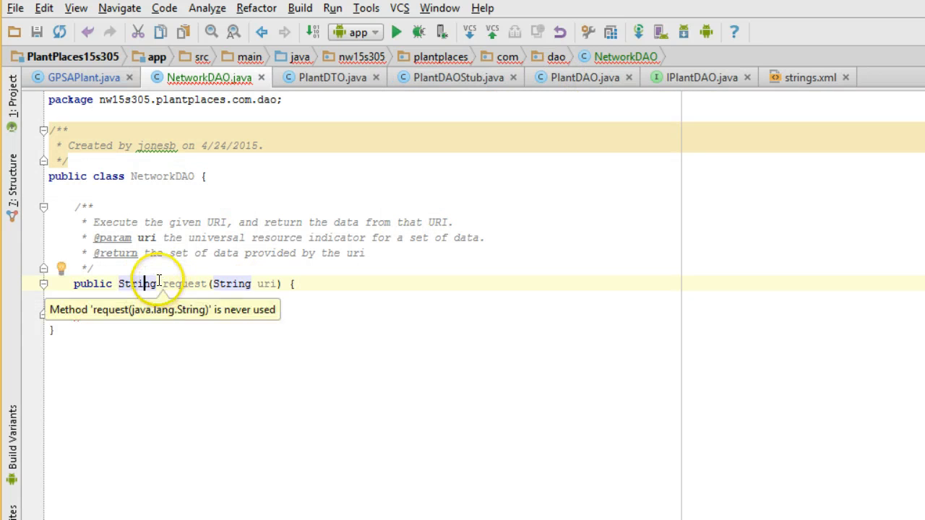
# Step: Declare String returnString = "" and return returnString at the end of request, then switch to Chrome
pyautogui.doubleClick(136, 283)
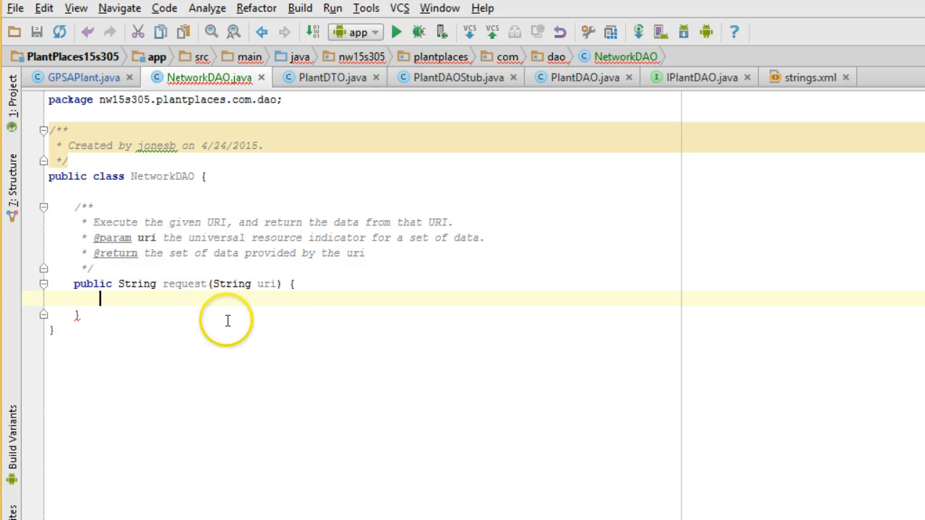
pyautogui.write('s')
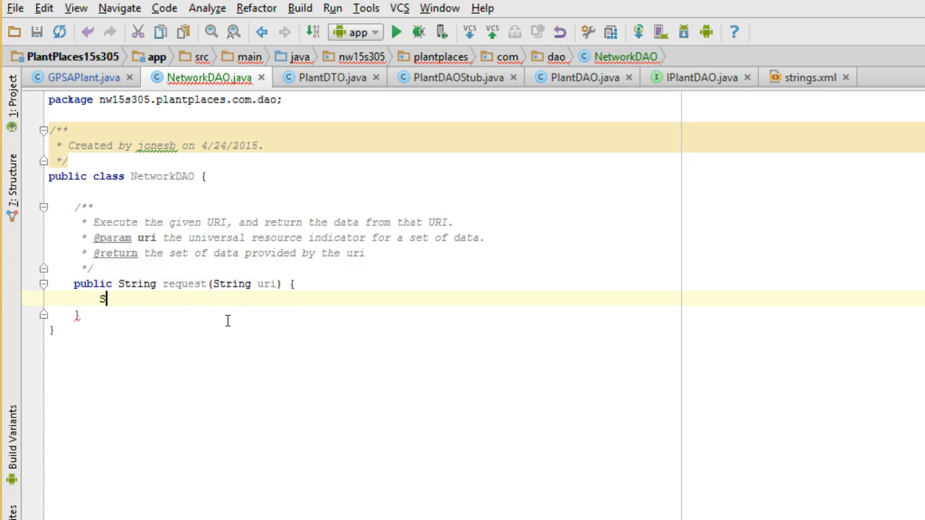
pyautogui.write('tring returnSt')
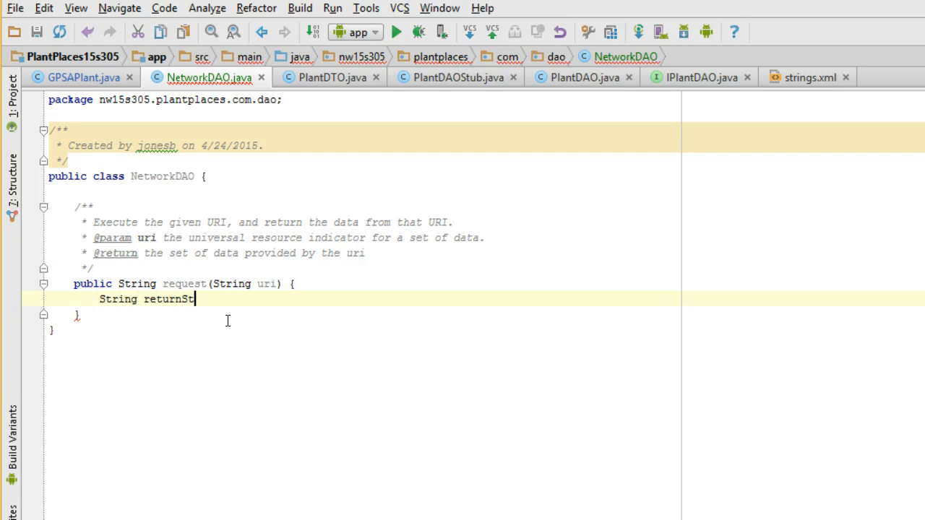
pyautogui.write('ring = "";')
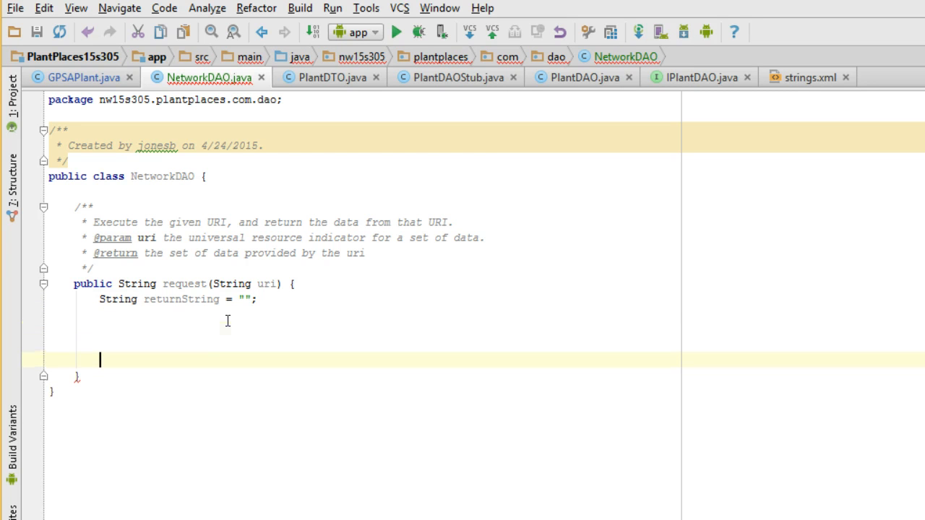
pyautogui.write('return returnString;')
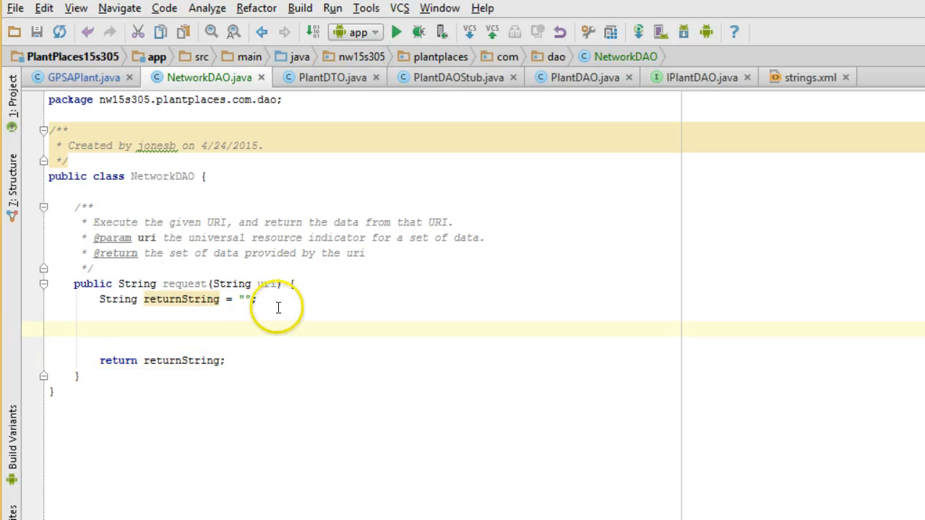
pyautogui.click(101, 330)
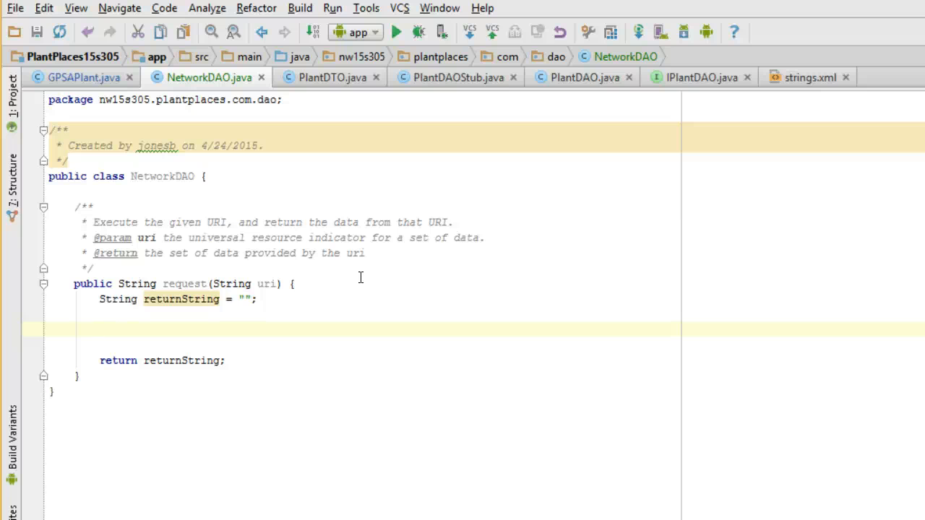
pyautogui.press('alt+tab')
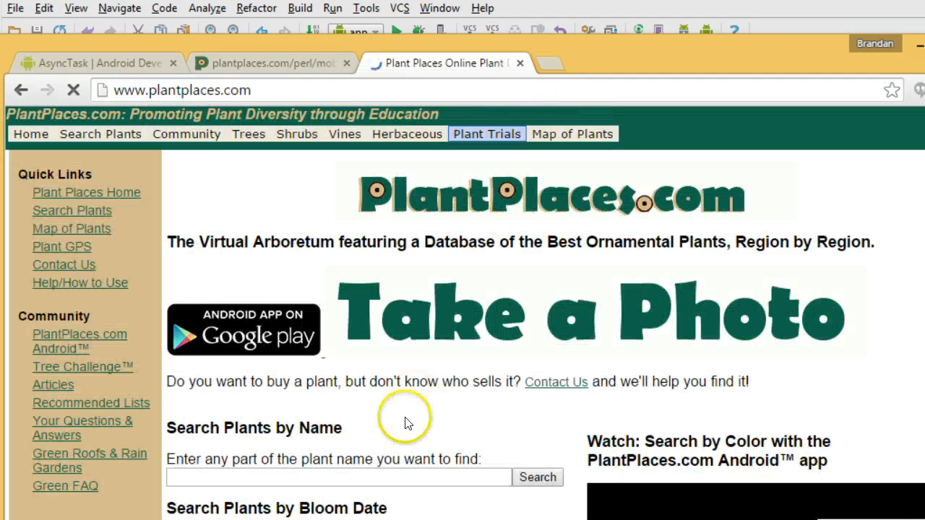
# Step: Search PlantPlaces.com for Redbud and review the results and their viewplants query address
pyautogui.write('Redb')
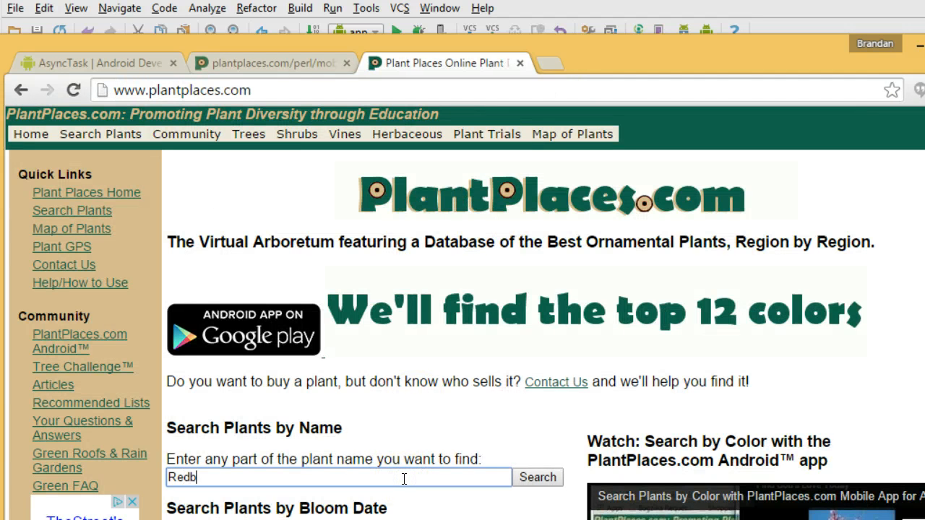
pyautogui.write('ud')
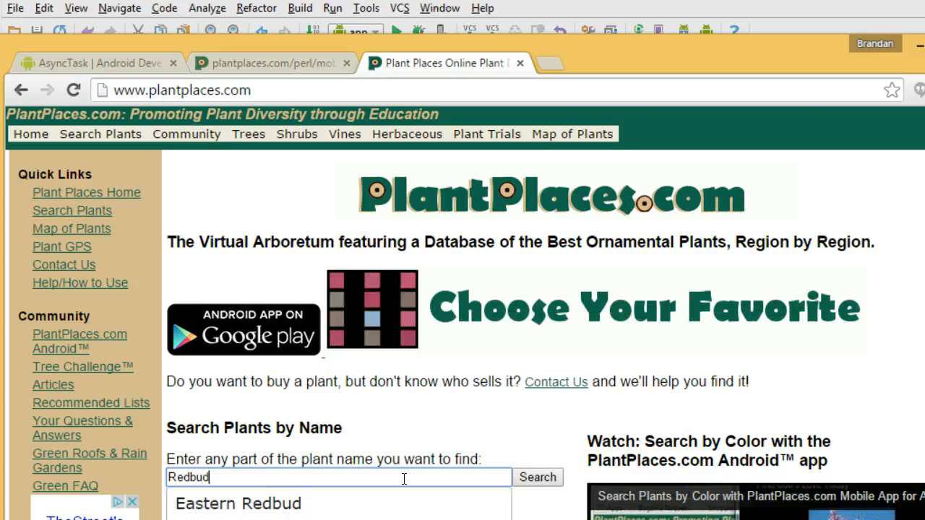
pyautogui.click(537, 477)
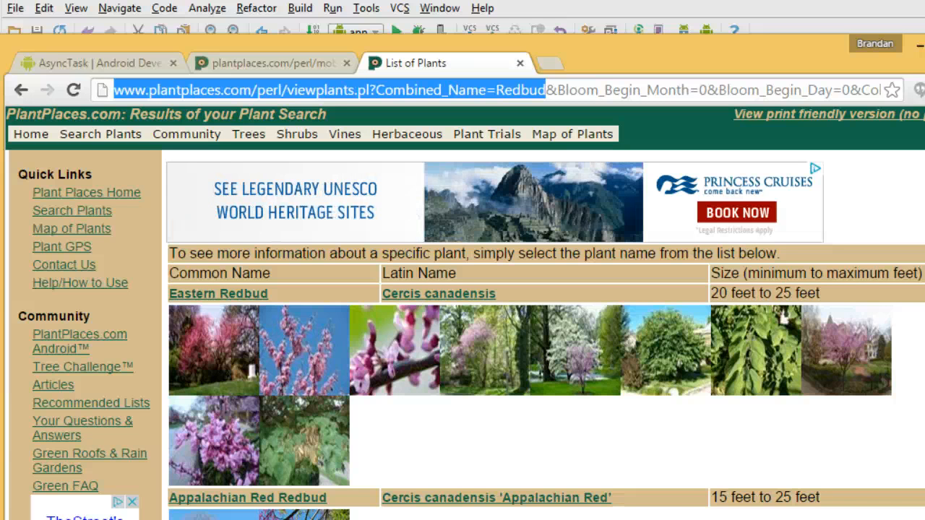
pyautogui.moveTo(217, 318)
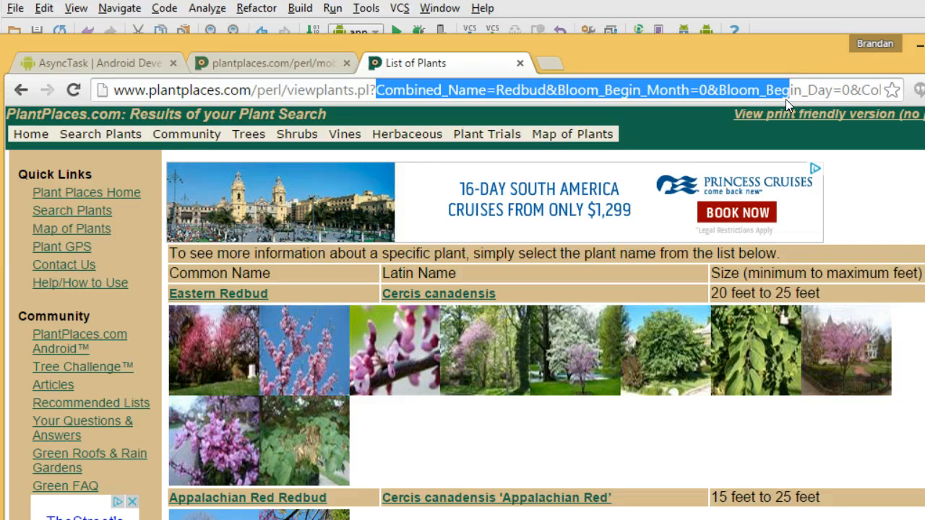
pyautogui.scroll(-3)
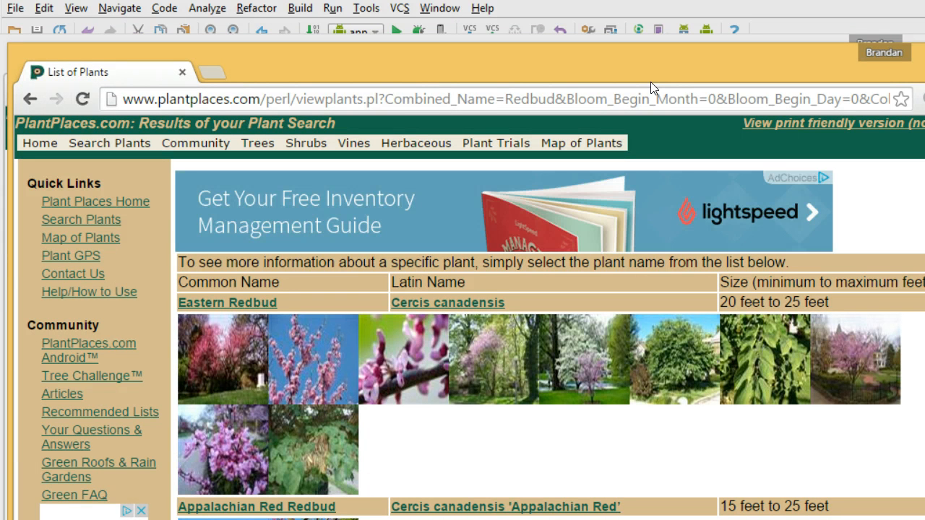
pyautogui.moveTo(387, 107)
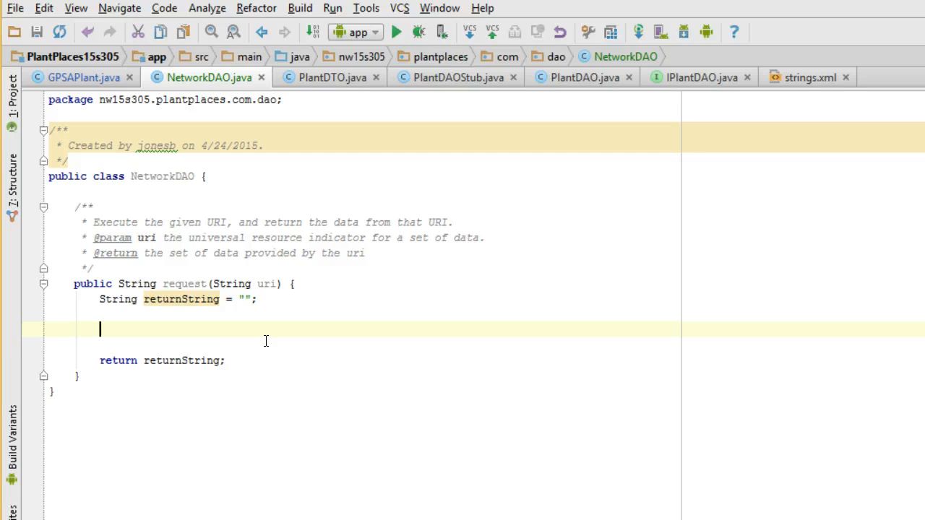
# Step: Add HttpGet httpGet = new HttpGet(uri); with its import and begin the ResponseHandler line
pyautogui.write('HttpGet')
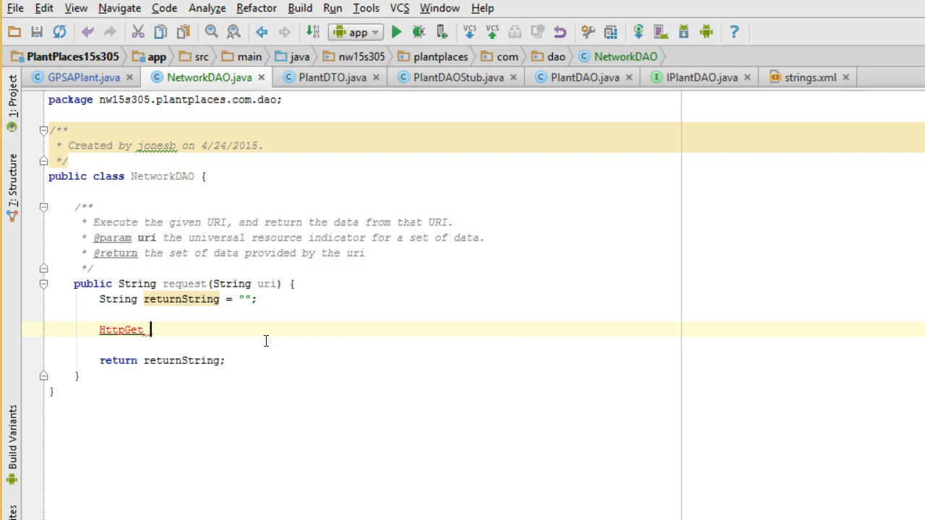
pyautogui.write('httpGet = n')
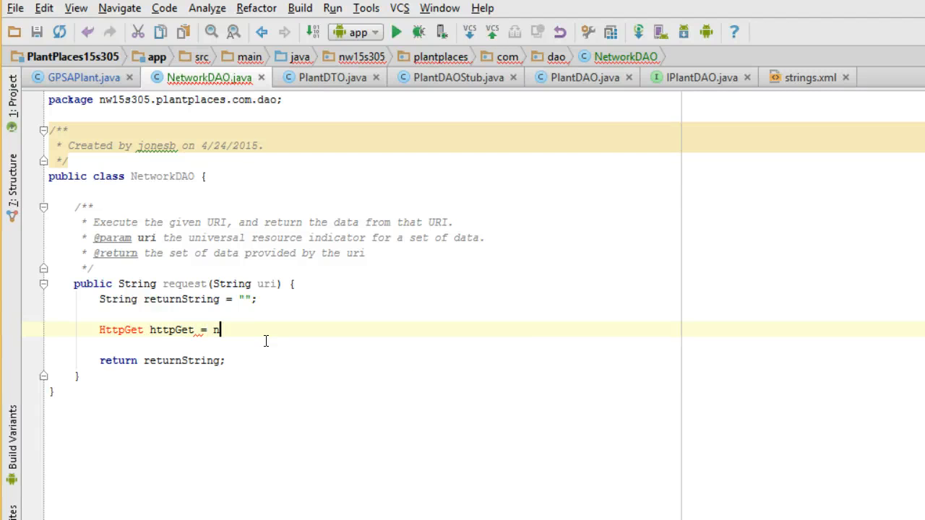
pyautogui.write('ew HttpGet(uri')
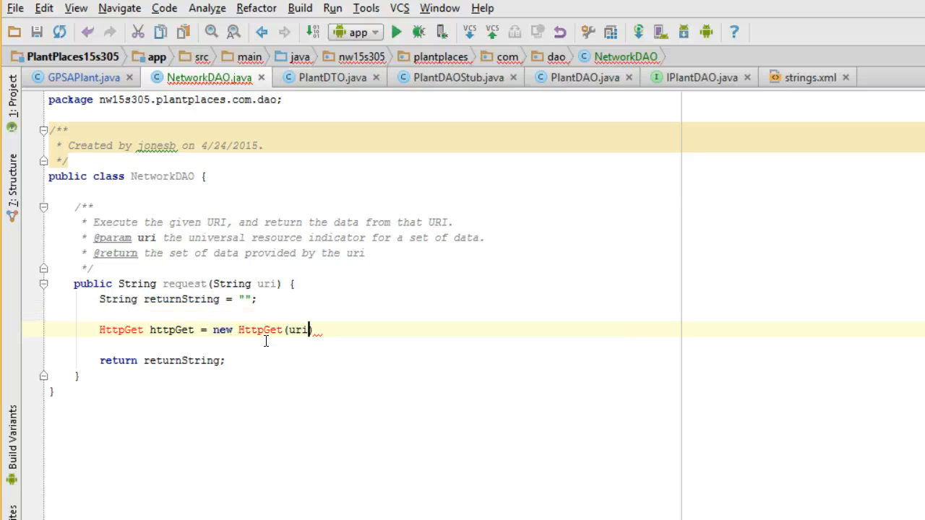
pyautogui.write(';')
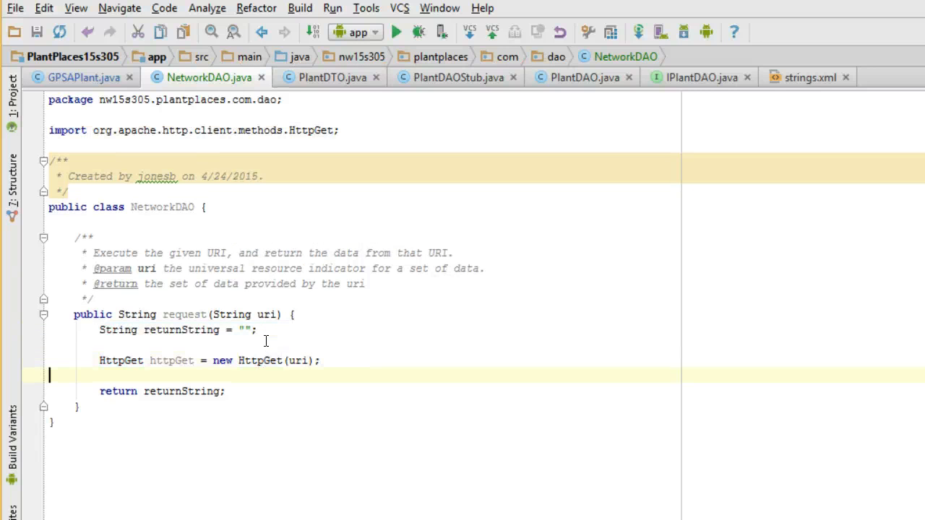
pyautogui.press('enter')
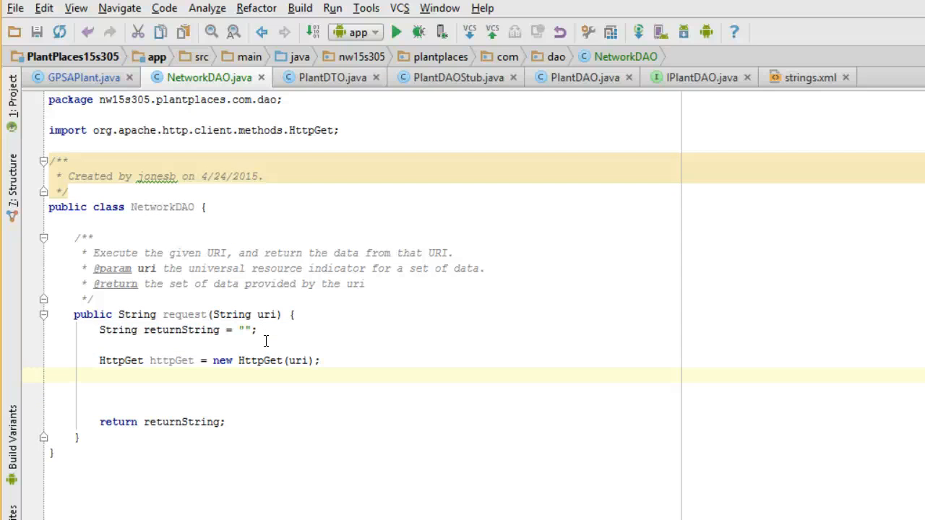
pyautogui.click(109, 376)
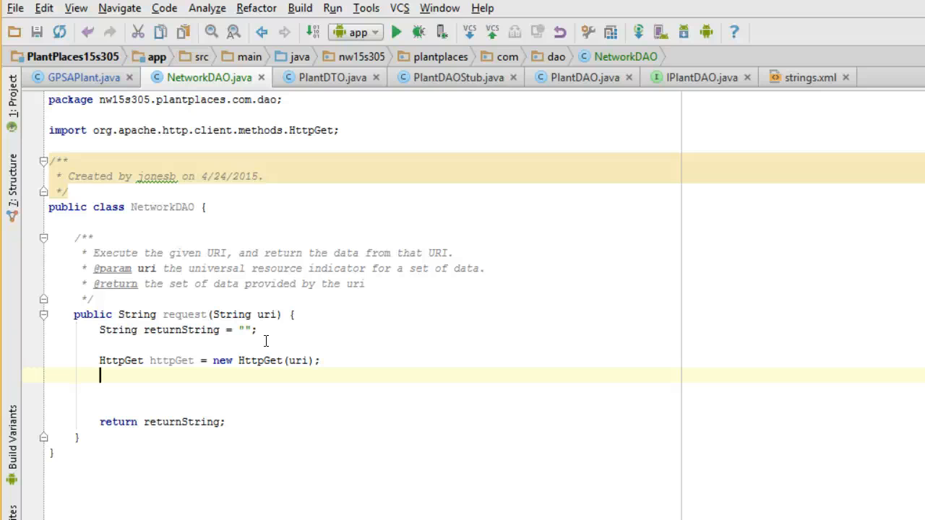
pyautogui.write('ResponseHandler<>')
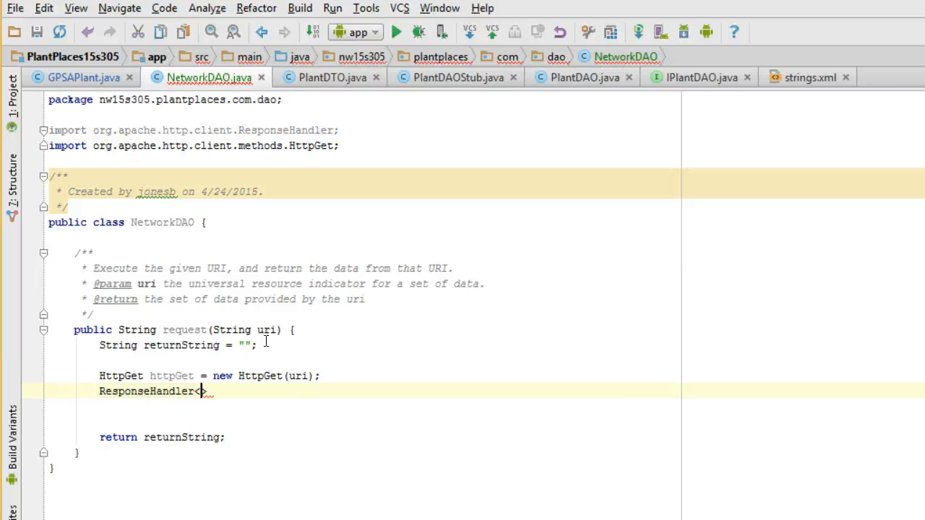
# Step: Declare ResponseHandler<String> responseHandler = new BasicResponseHandler(); with its import added
pyautogui.write('String>')
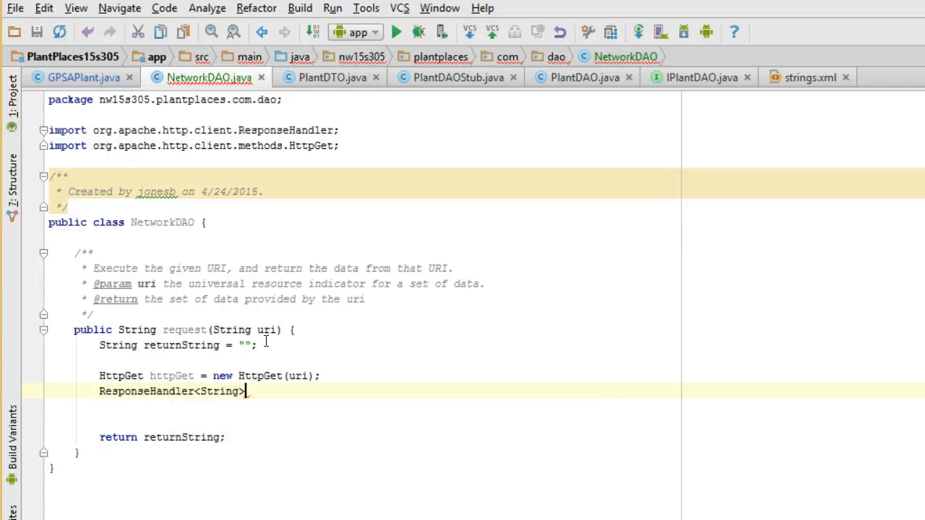
pyautogui.write('responseHander')
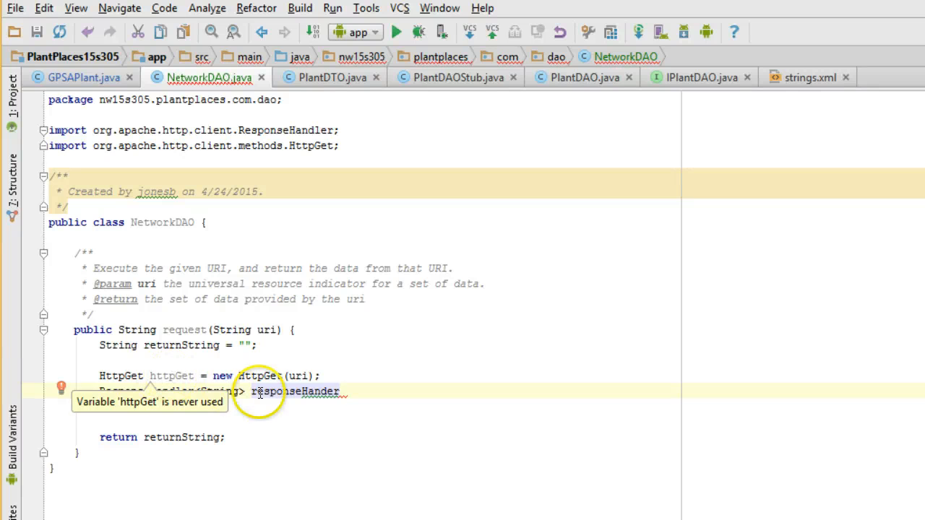
pyautogui.moveTo(465, 377)
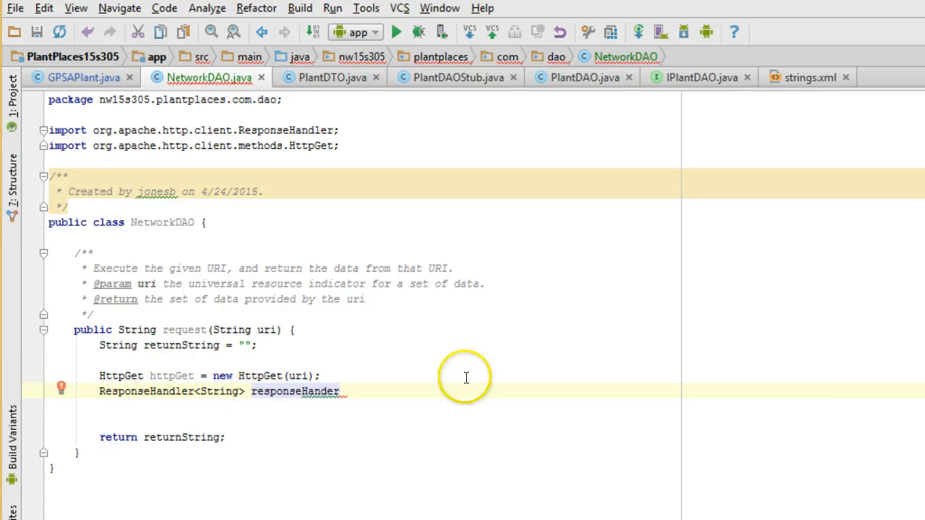
pyautogui.moveTo(128, 376)
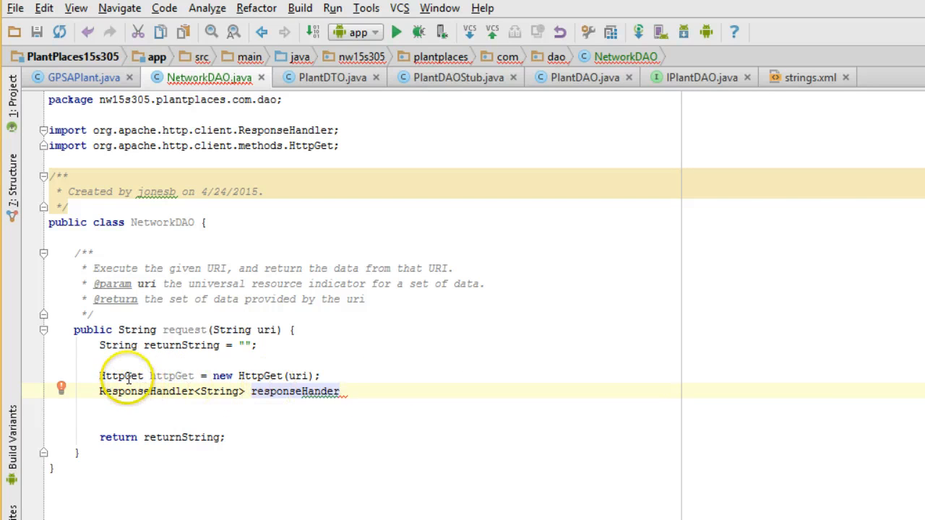
pyautogui.click(127, 376)
pyautogui.write(' =')
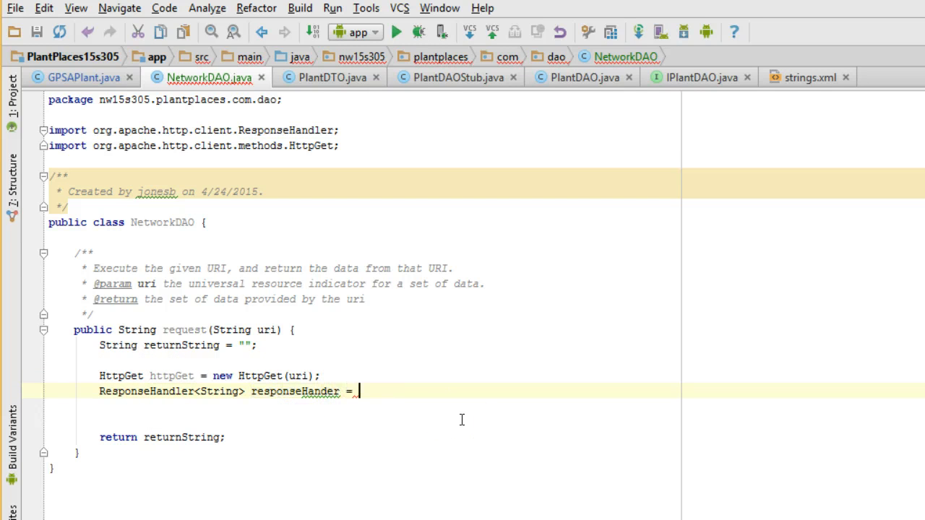
pyautogui.write('new BasicResponseHandler(')
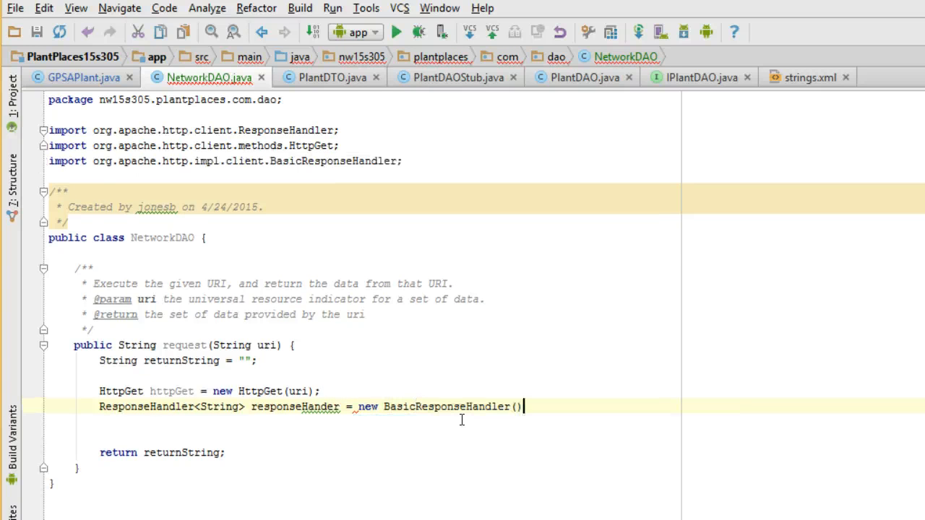
pyautogui.write(';')
pyautogui.press('enter')
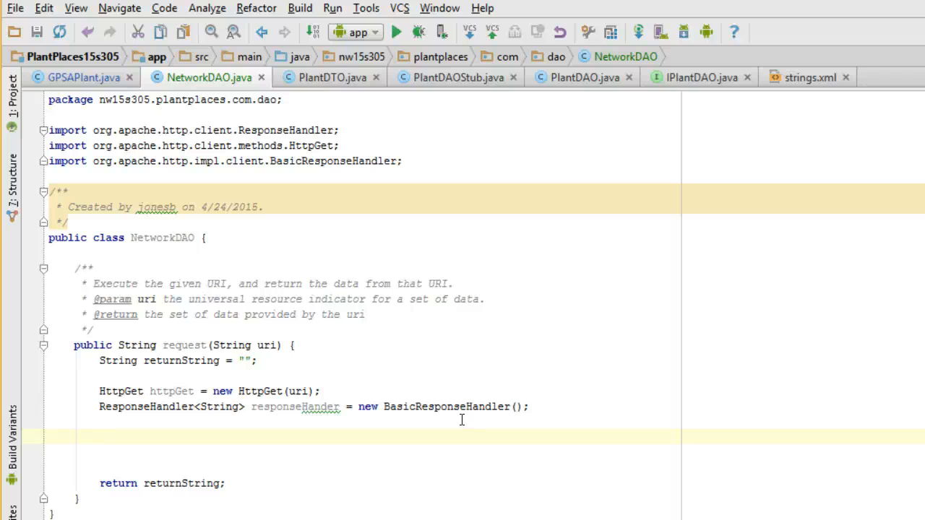
pyautogui.click(100, 422)
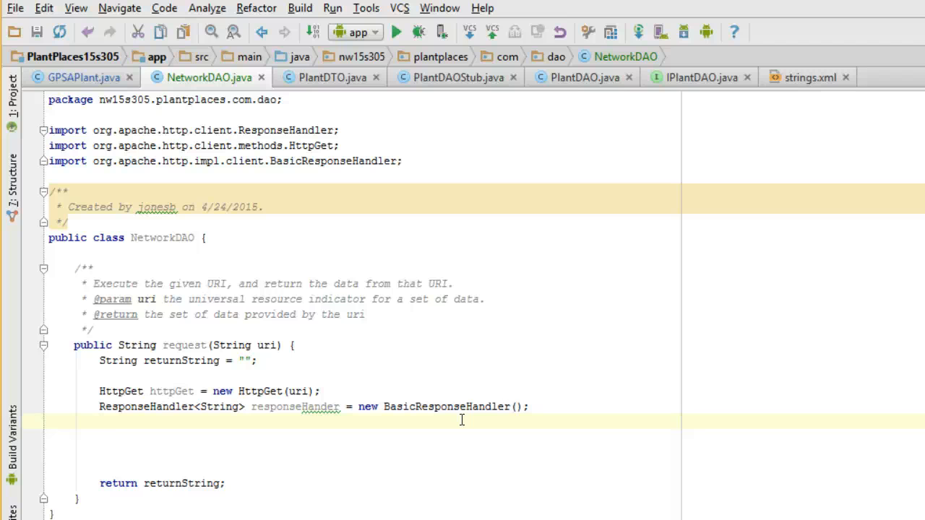
# Step: Declare 'HttpClient httpClient = new DefaultHttpClient();' with its import auto-added
pyautogui.write('HttpClient')
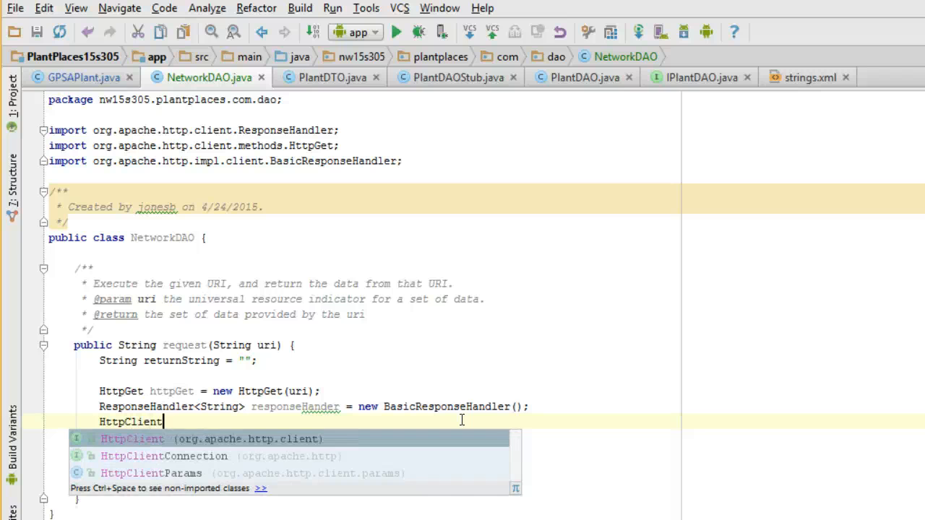
pyautogui.write('httpClient')
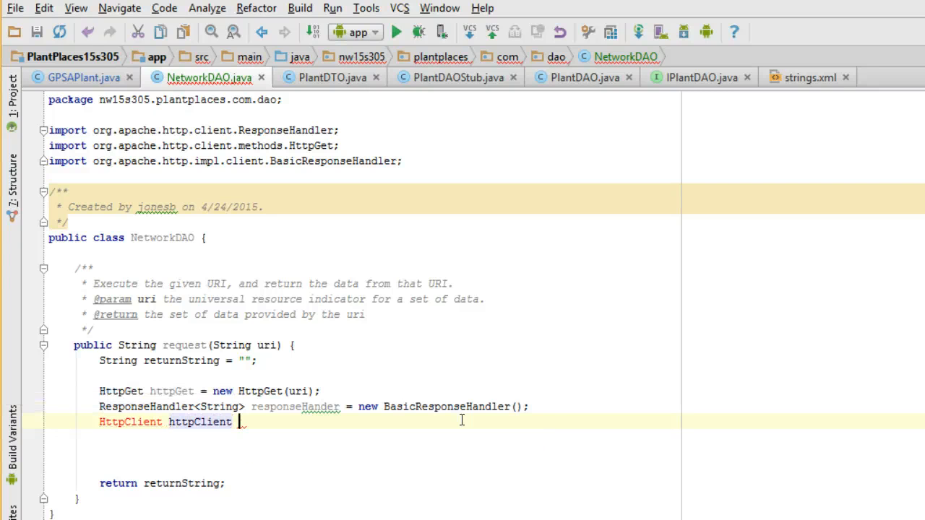
pyautogui.write('= new')
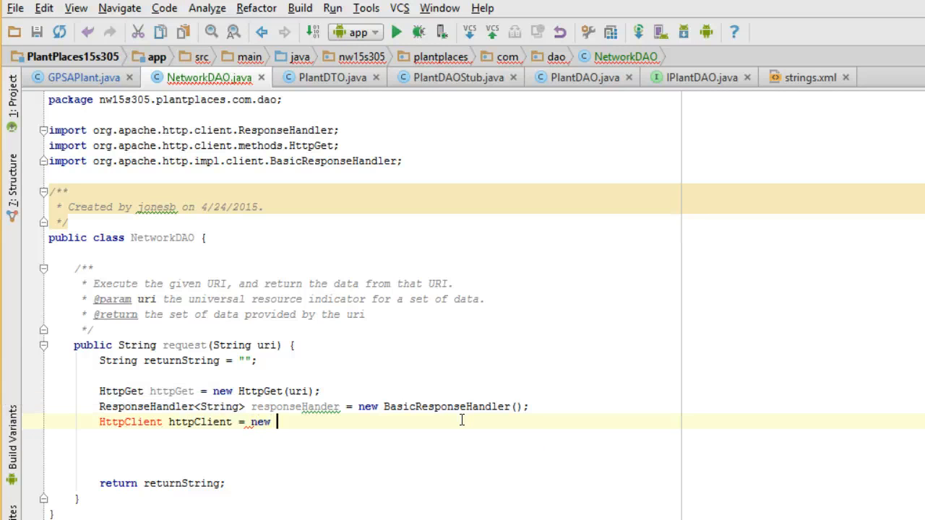
pyautogui.write('DefaultHttpClient();')
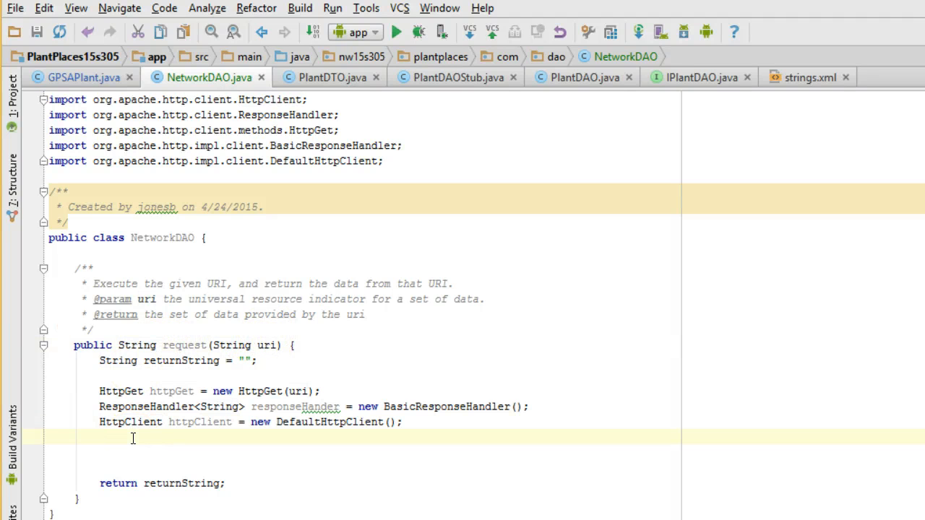
# Step: Call httpClient.execute(httpGet, responseHander) and store the result in a local String variable
pyautogui.write('httpClient.execute(')
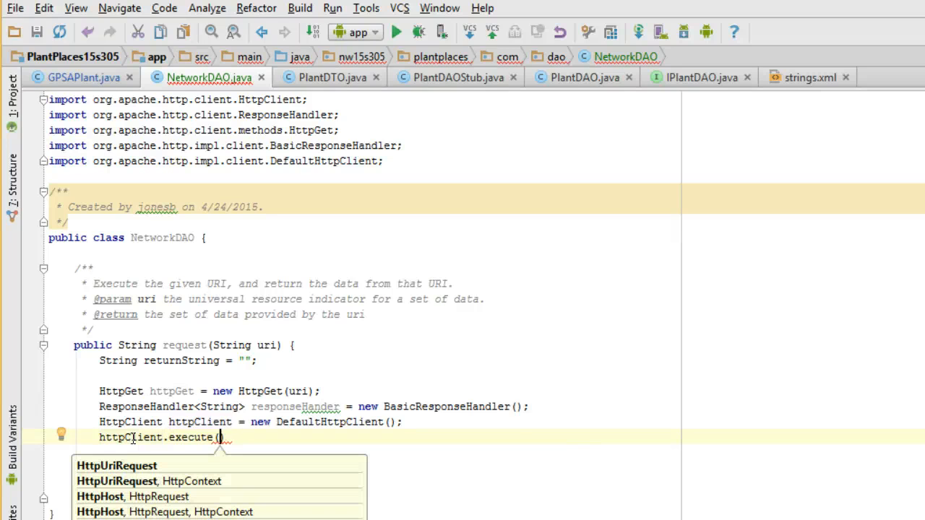
pyautogui.write('httpGet, responseHande')
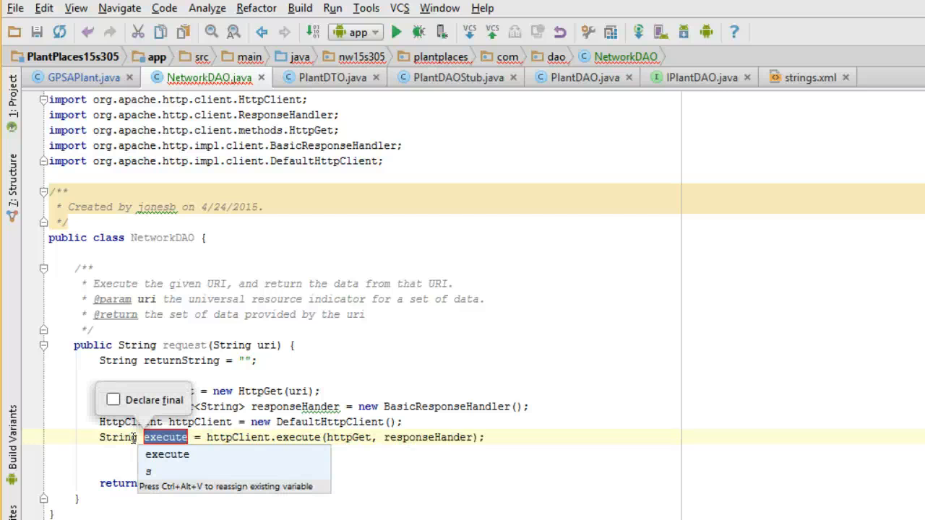
# Step: Name the execute result returnString and remove the old empty-string returnString declaration
pyautogui.write('returns')
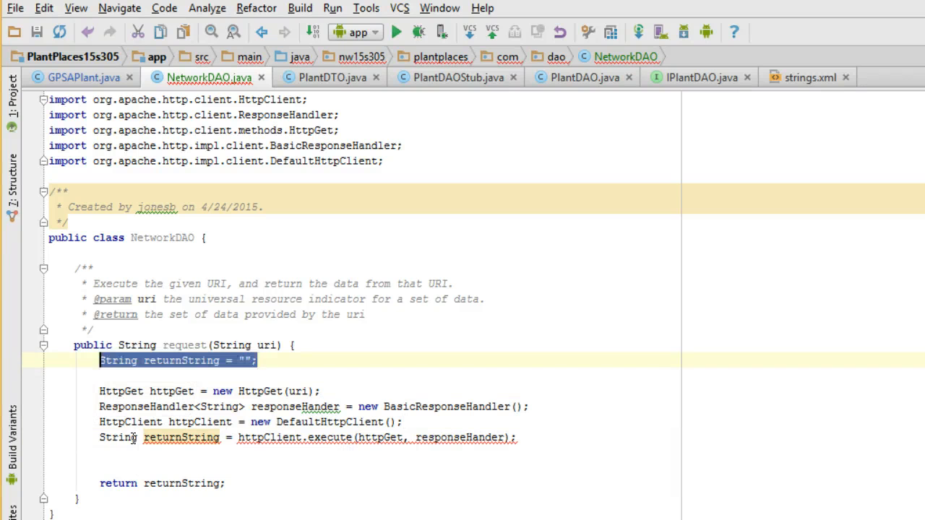
pyautogui.press('Delete')
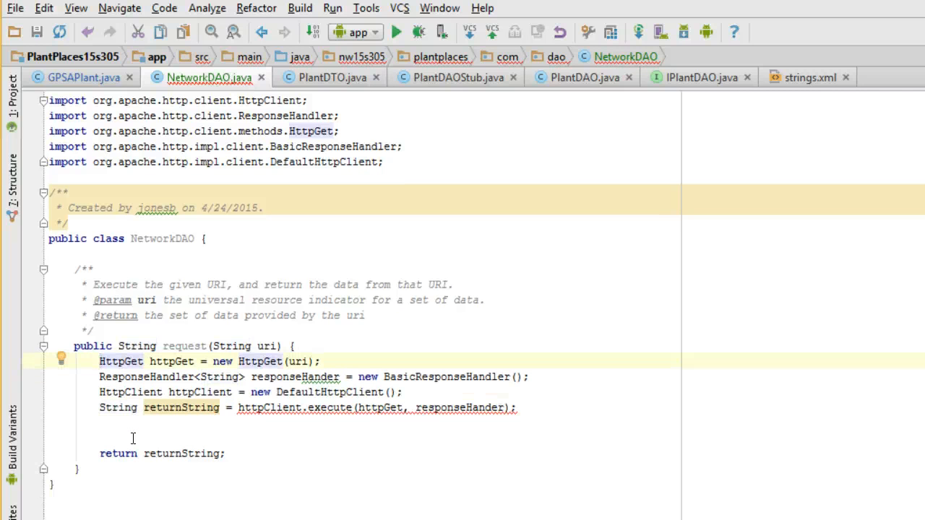
pyautogui.moveTo(305, 408)
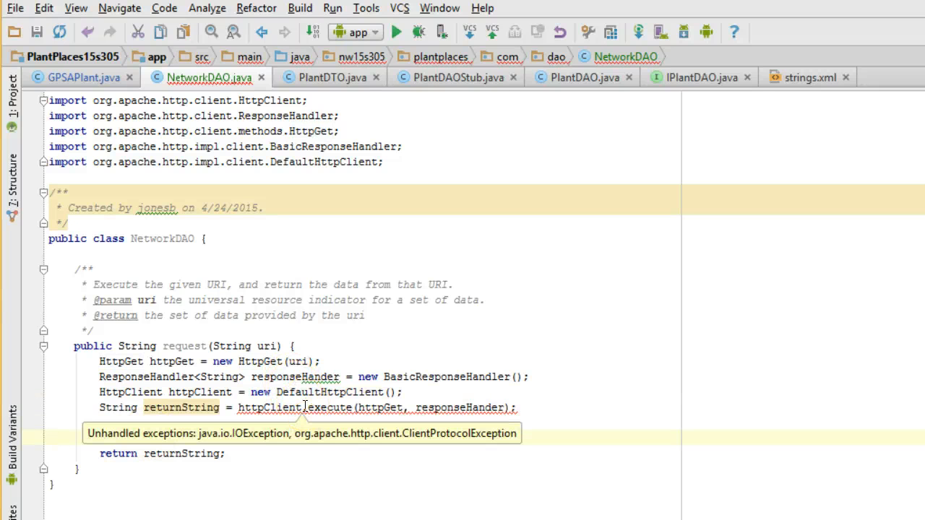
pyautogui.moveTo(391, 320)
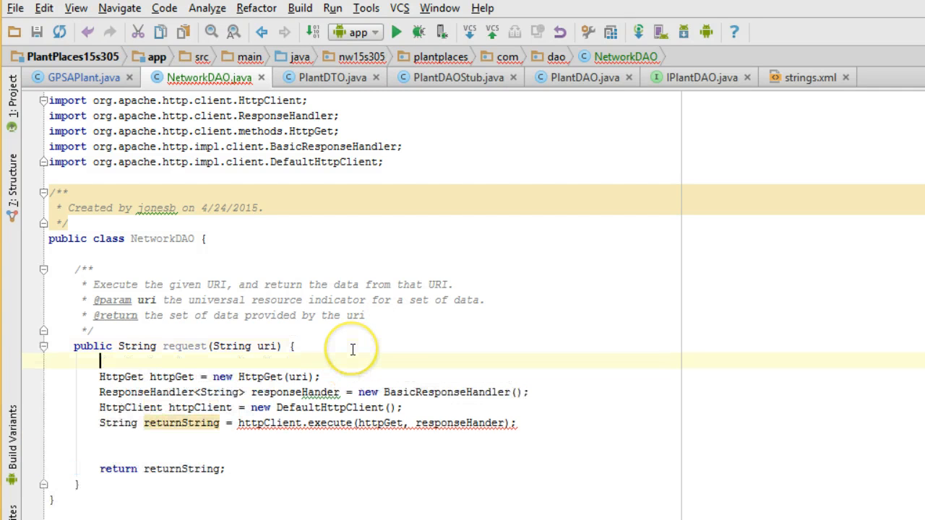
# Step: Comment the GET request submitting terms in the URL, handling response data, and marrying request with response
pyautogui.write('// Use the GET method, which po')
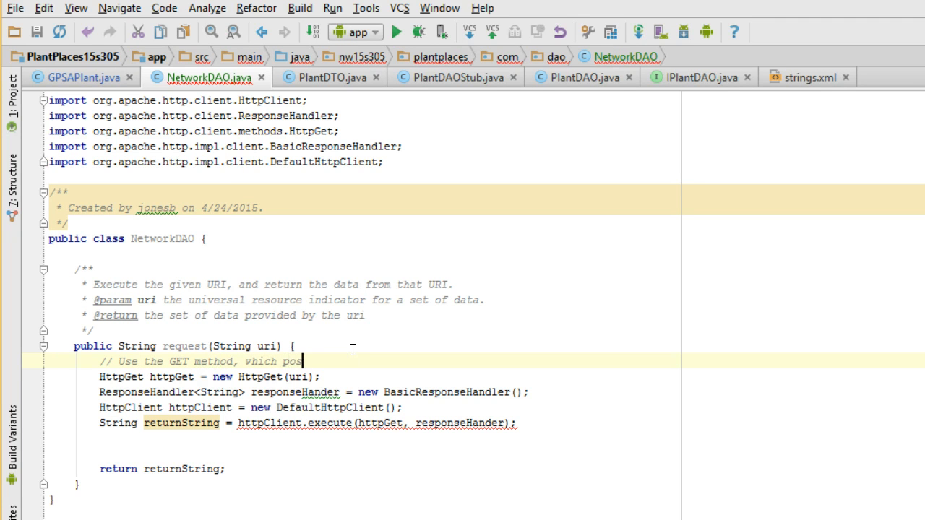
pyautogui.write('sub')
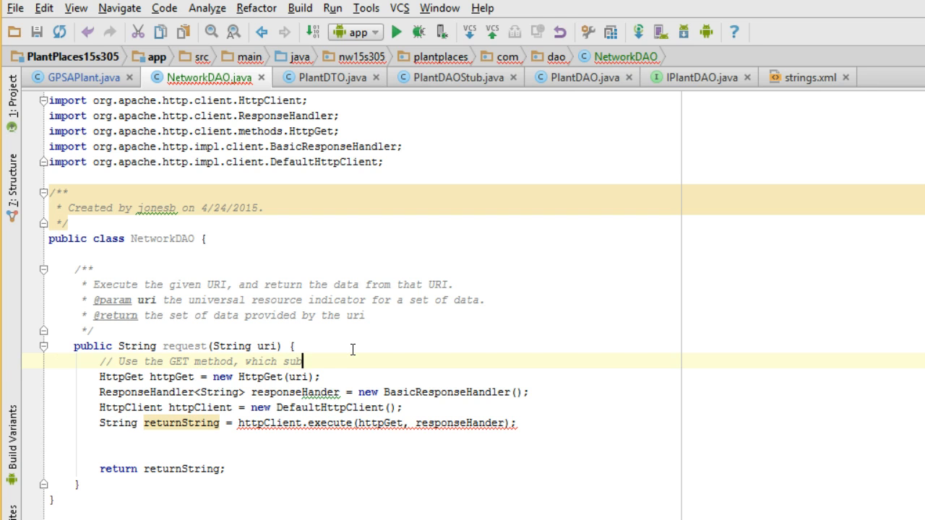
pyautogui.write('mits the search t')
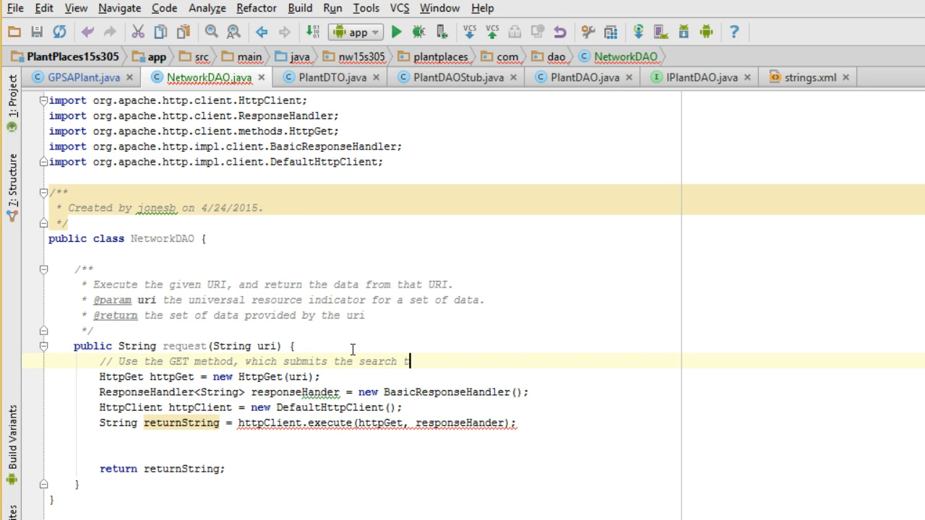
pyautogui.write('erms in the URL.')
pyautogui.write('// how to hande')
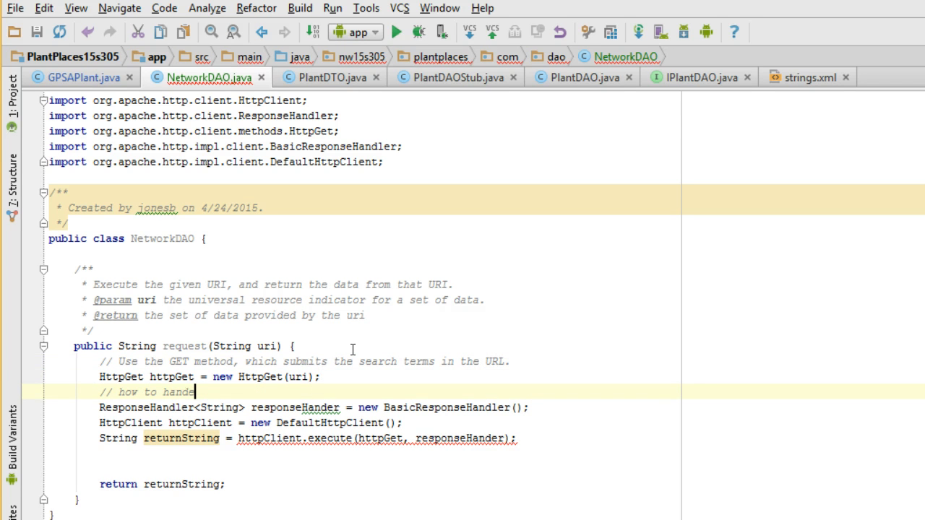
pyautogui.write('handle respones data.')
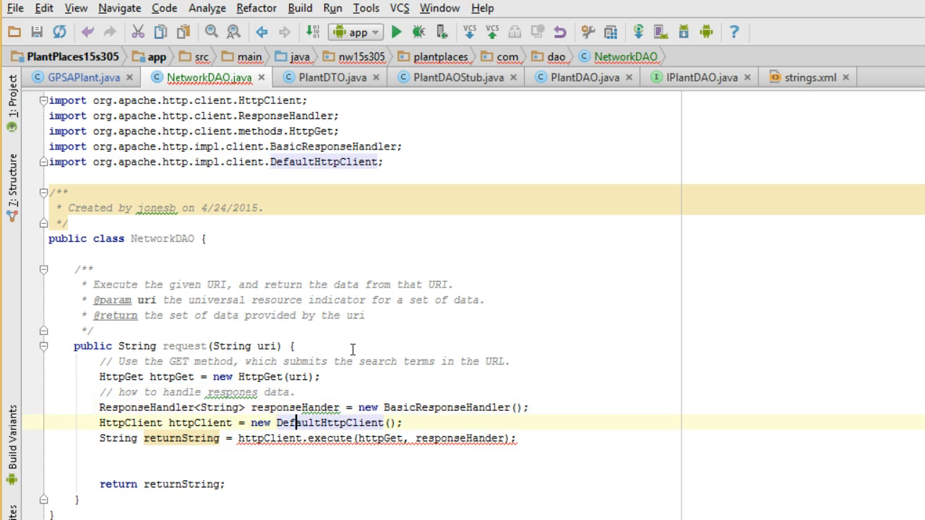
pyautogui.write('// max')
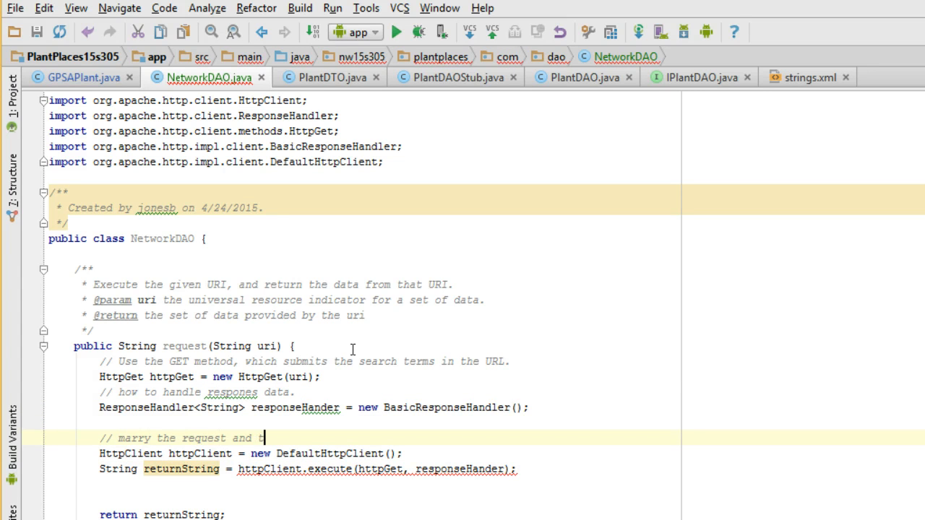
pyautogui.write('he response.')
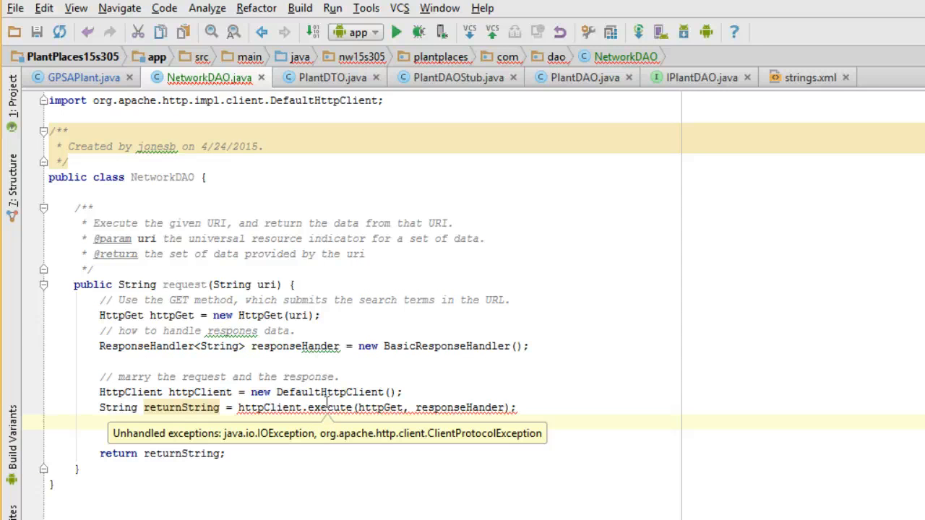
pyautogui.moveTo(346, 411)
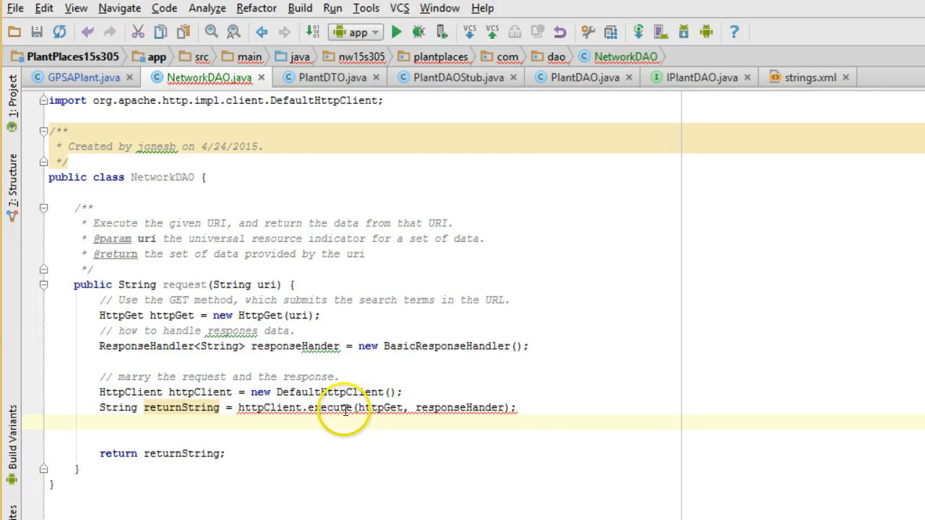
# Step: Wrap the execute call in try/catch for IOException and declare 'String returnString = null;' beforehand
pyautogui.click(344, 408)
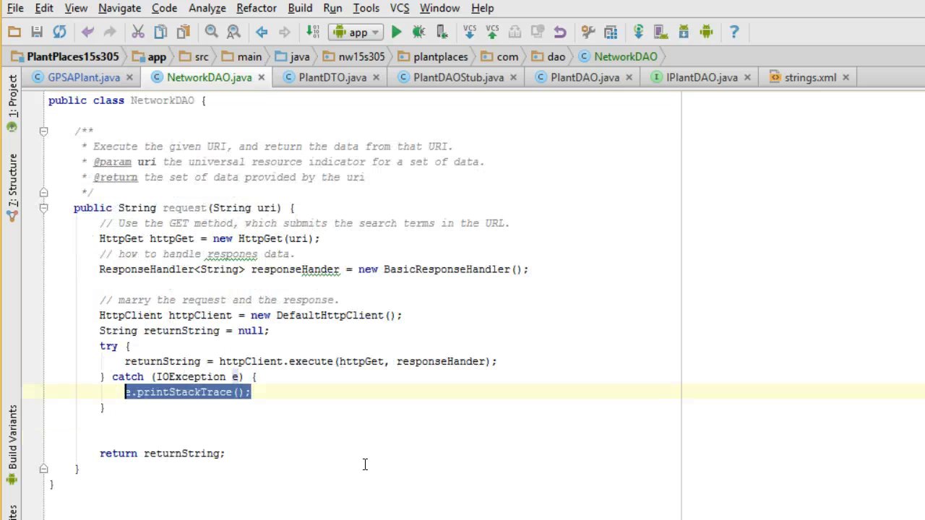
pyautogui.moveTo(197, 446)
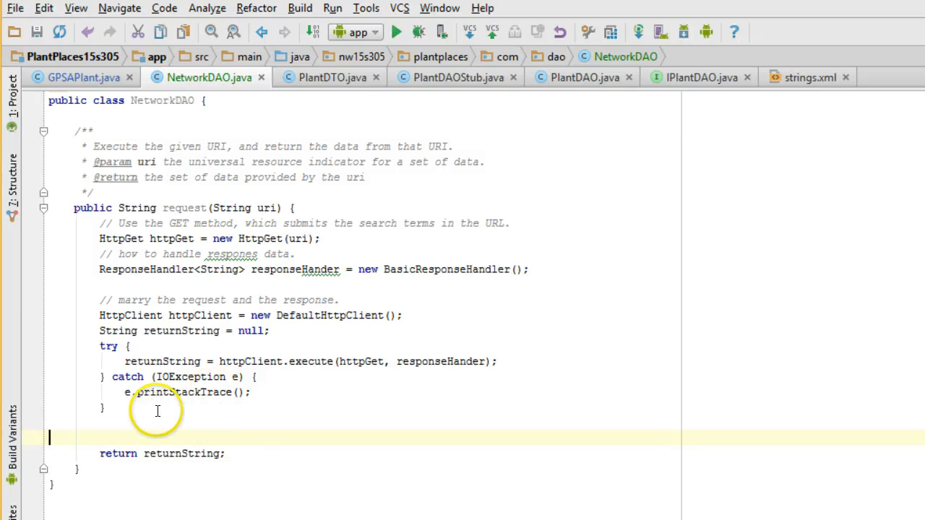
pyautogui.click(105, 408)
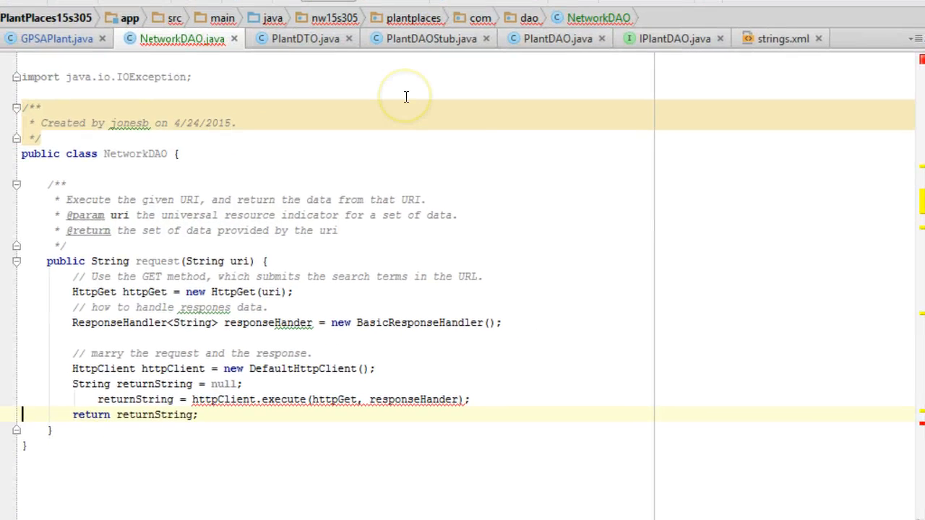
pyautogui.moveTo(405, 96)
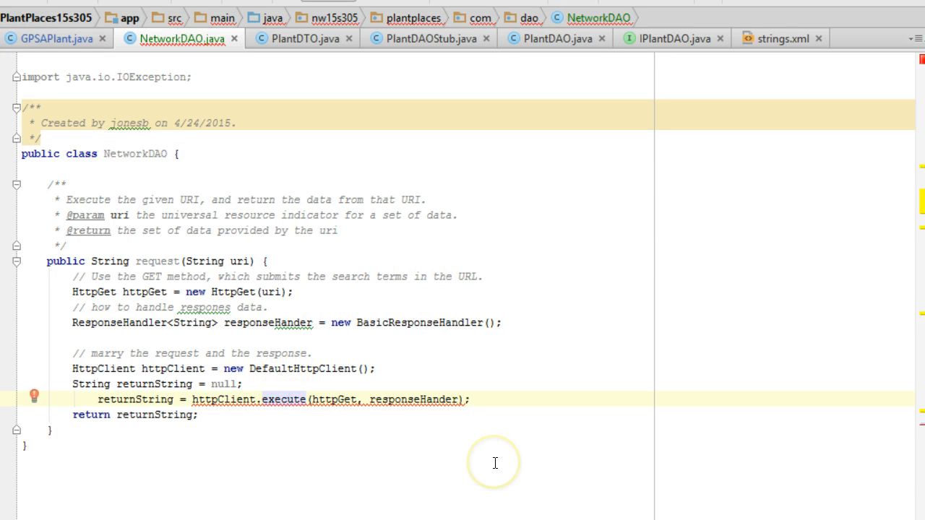
pyautogui.moveTo(494, 463)
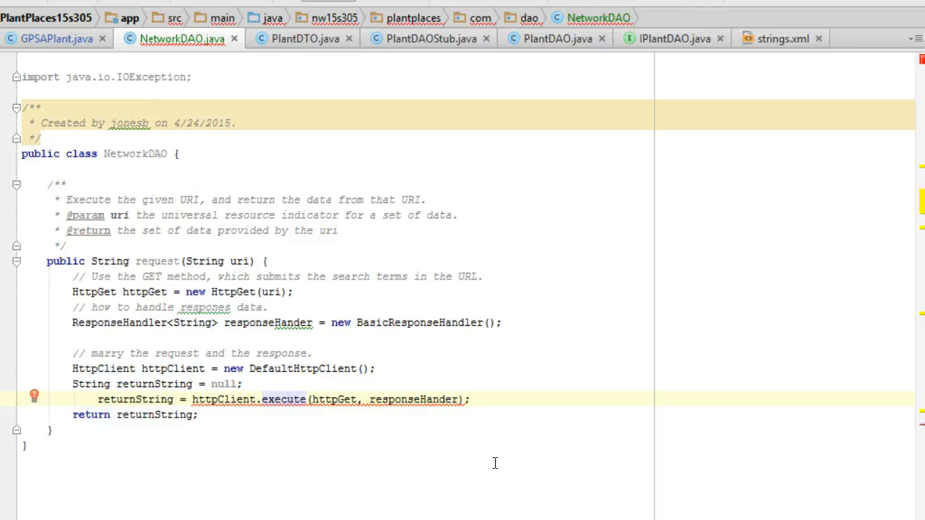
# Step: Use the quick fix on execute to add 'throws IOException' to the request method signature
pyautogui.click(35, 396)
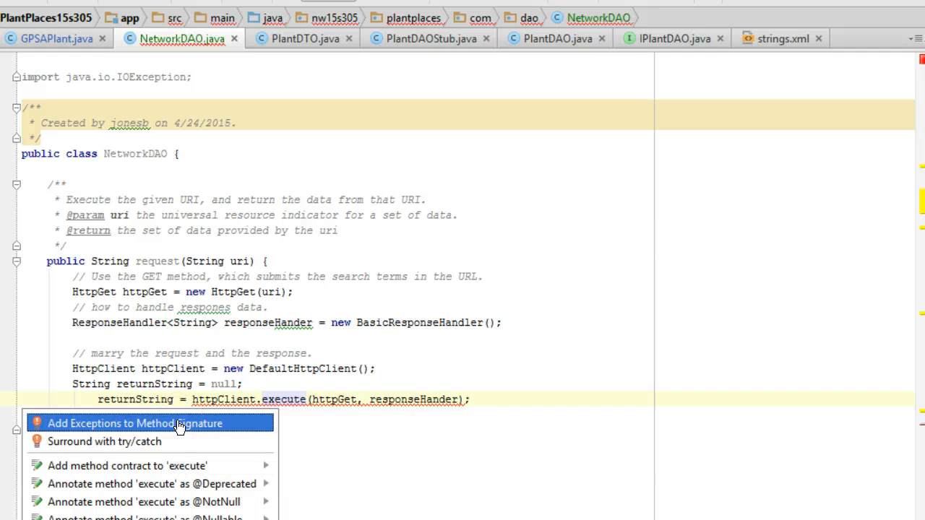
pyautogui.click(136, 422)
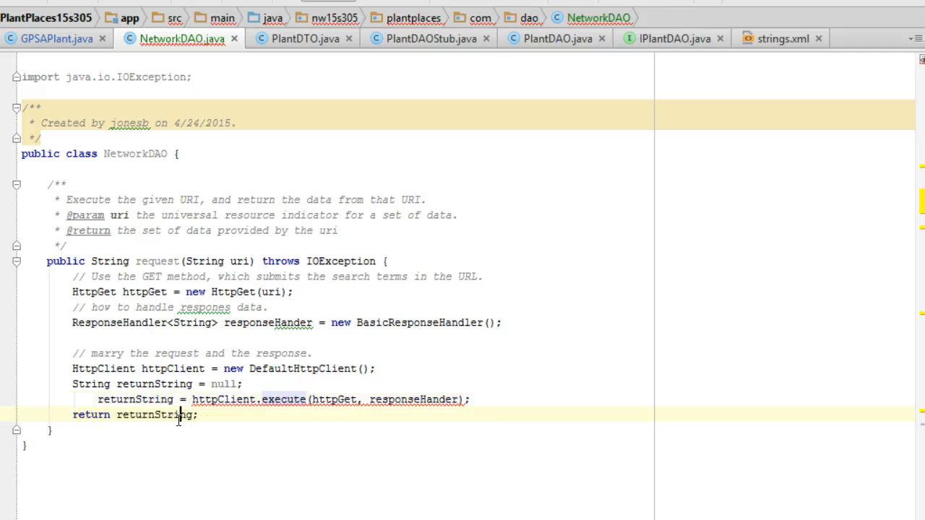